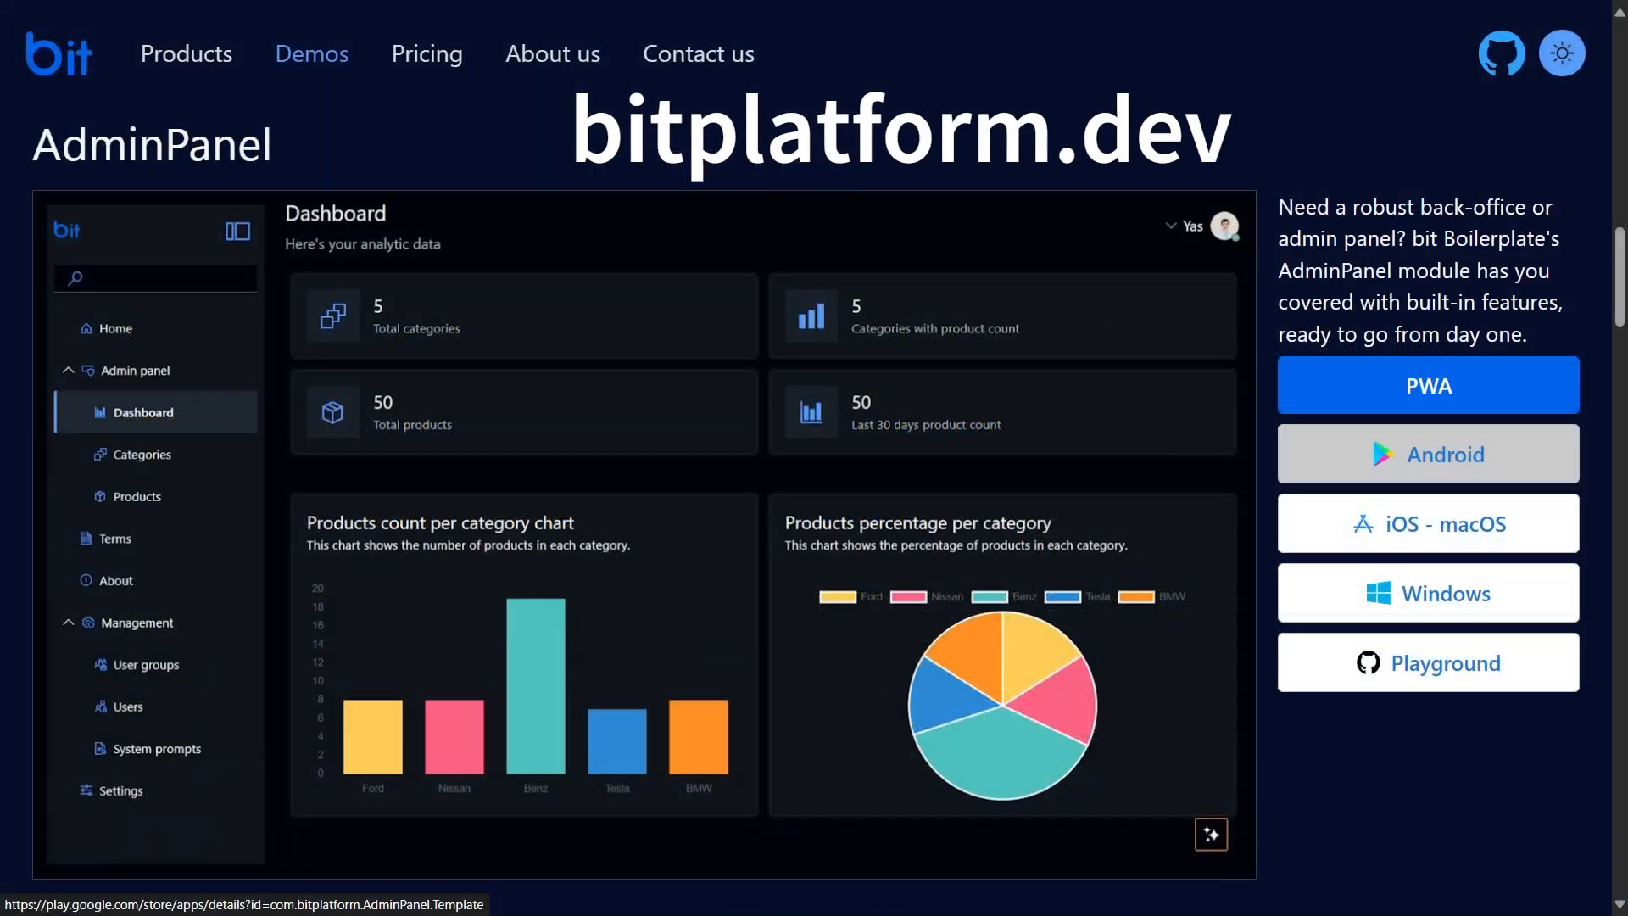
Step: Enter /demos in the address bar to show the AdminPanel demo
text(/demos)
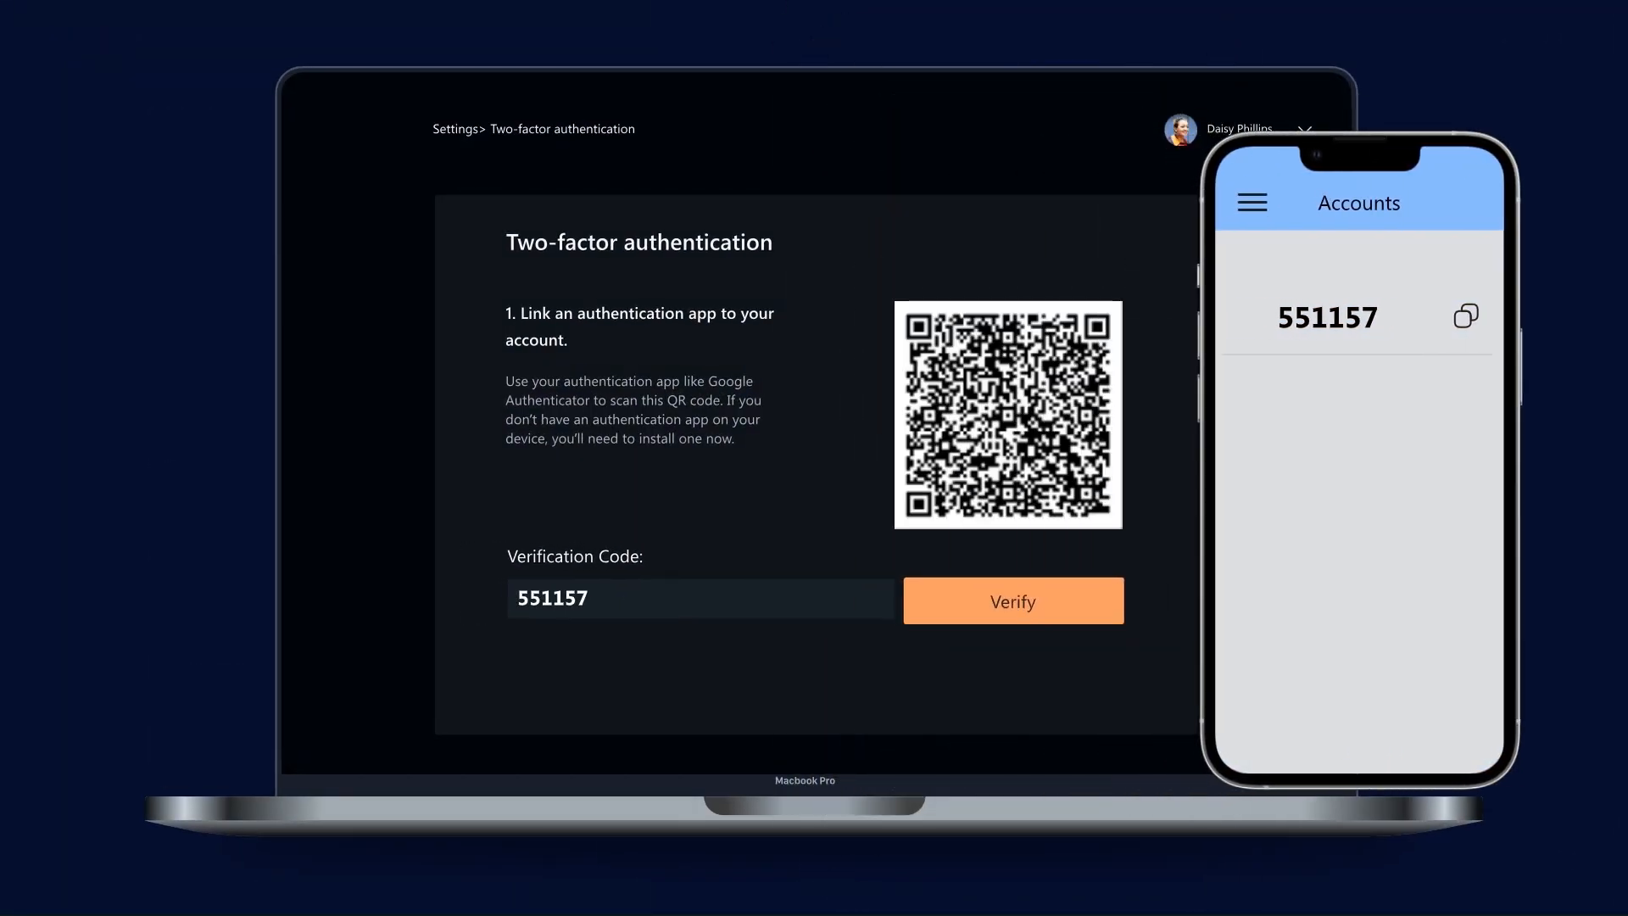
Step: Verify the code to enable two-factor authentication, then sign out and sign back in
click(1013, 601)
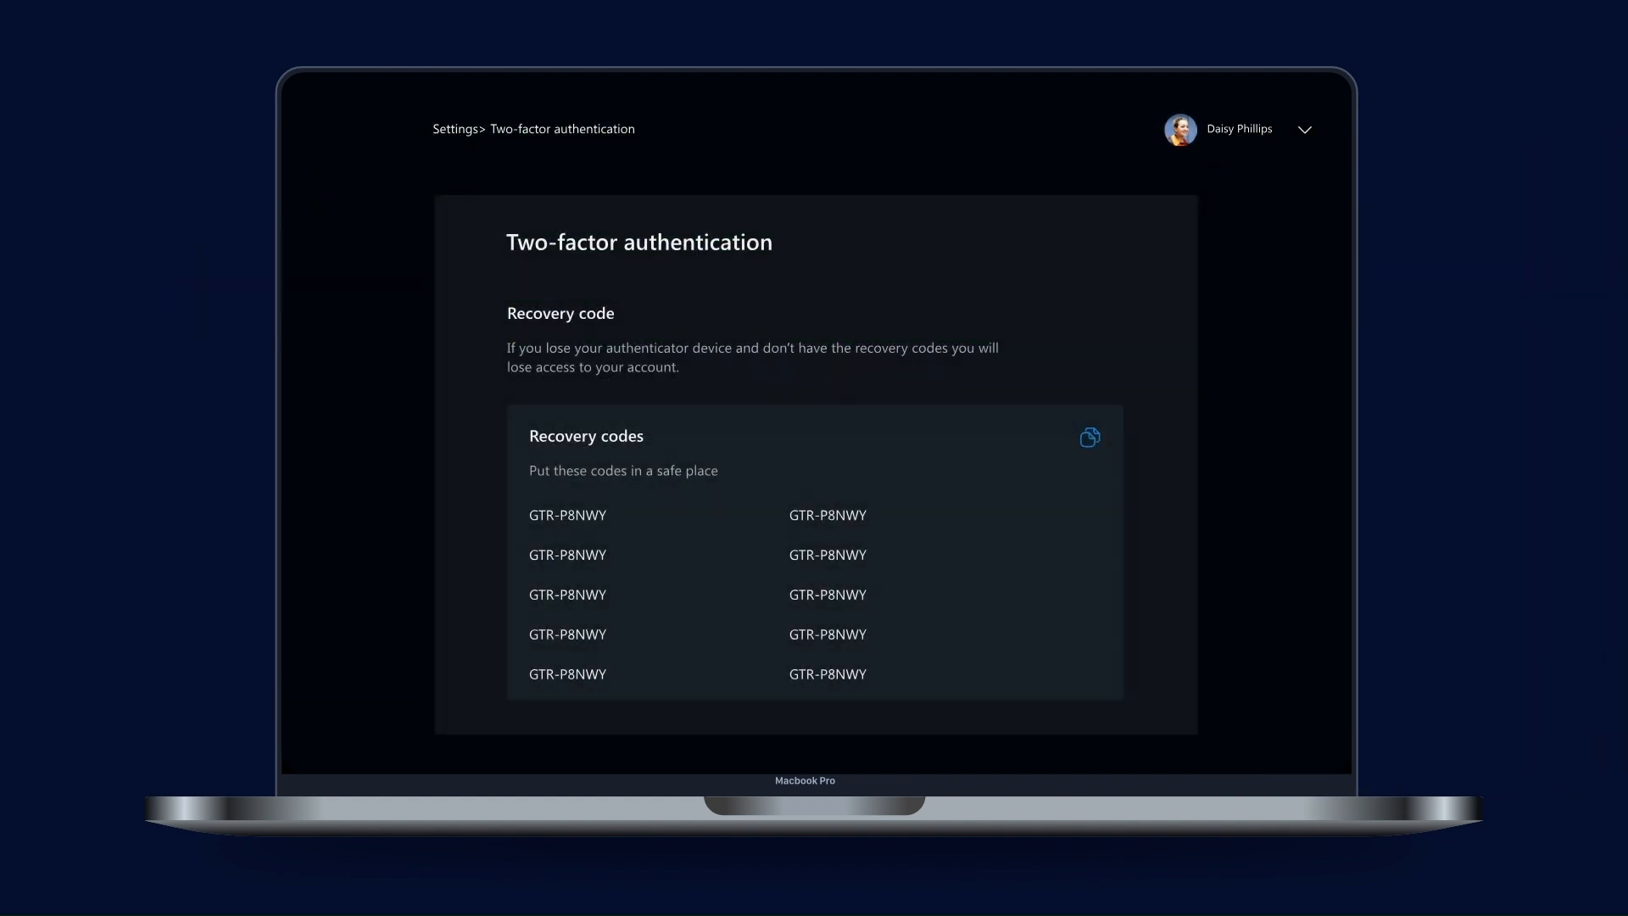
click(1305, 129)
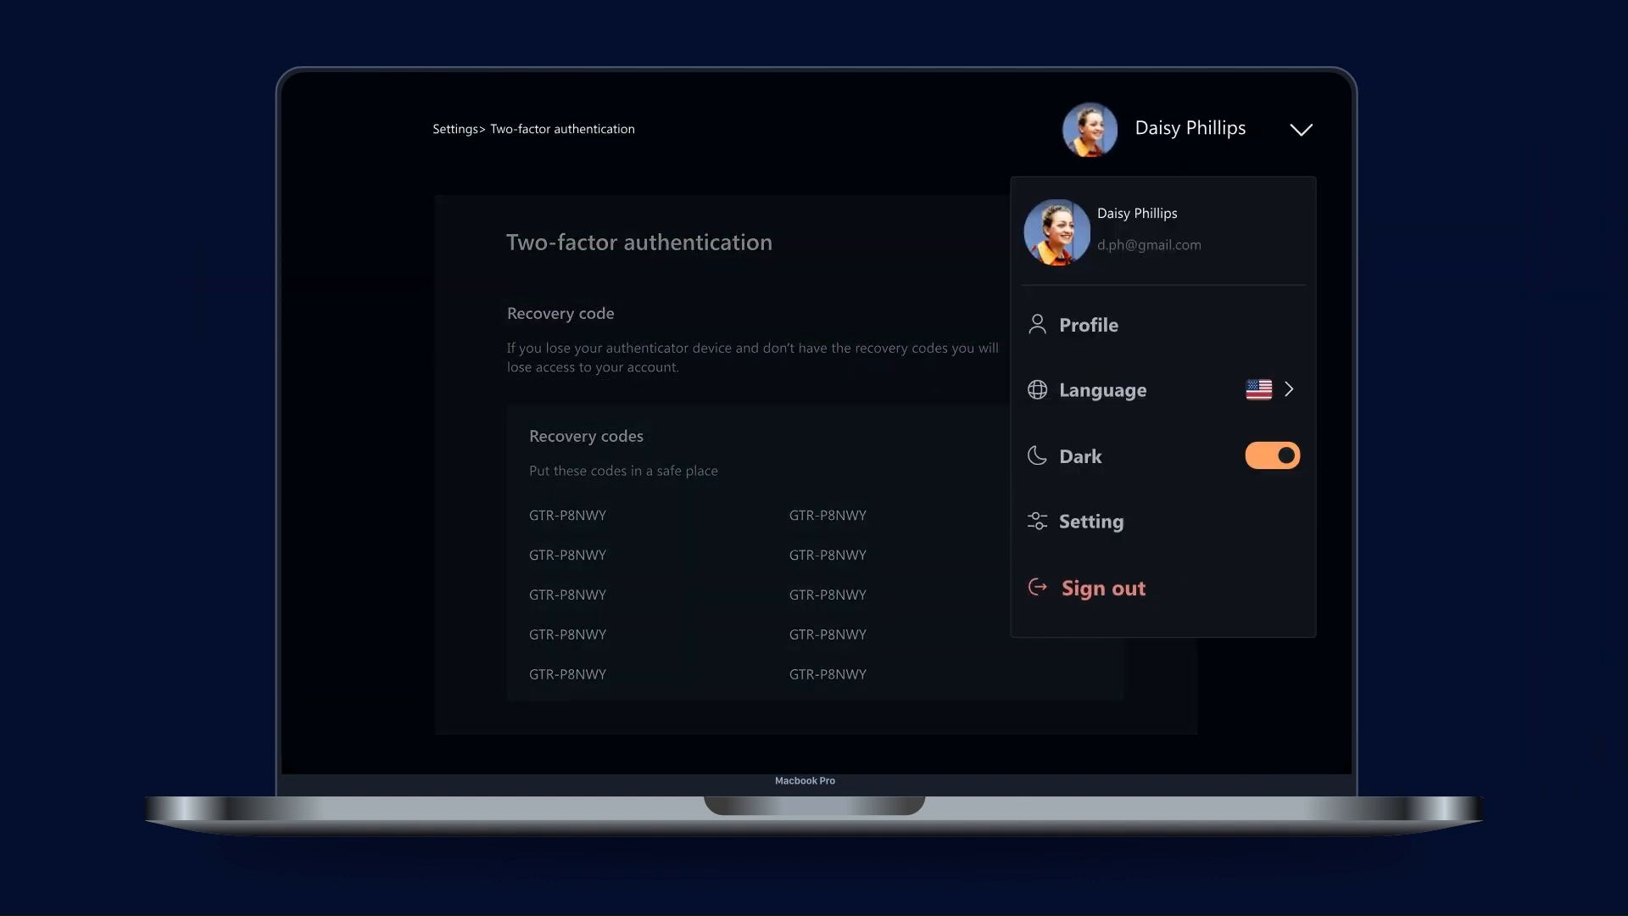
click(1102, 587)
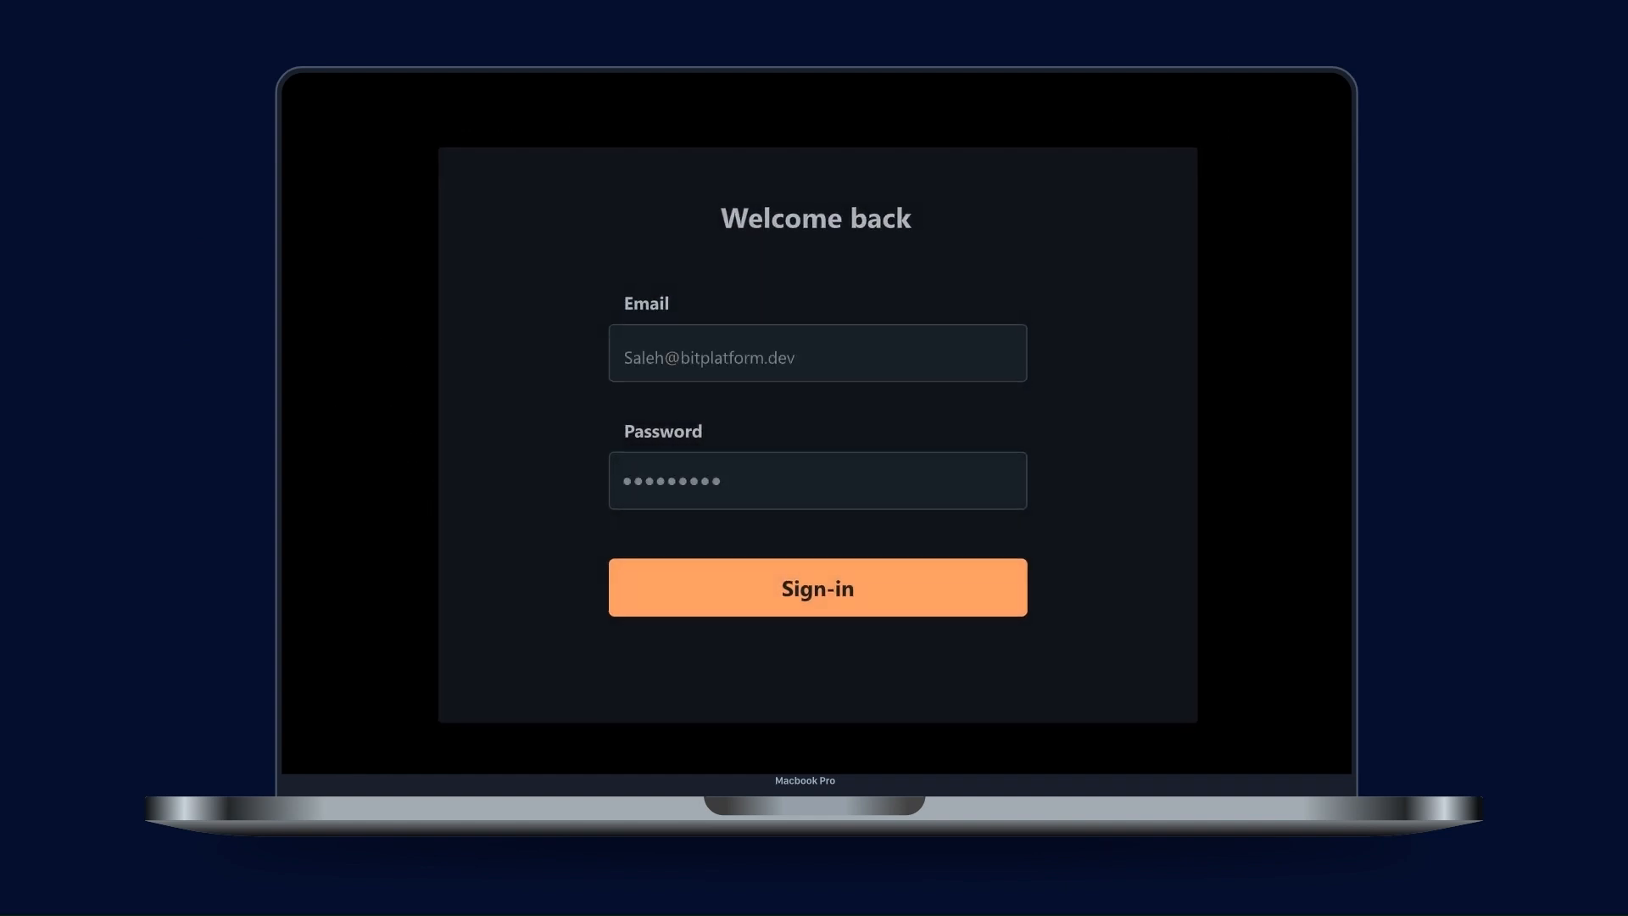
click(818, 587)
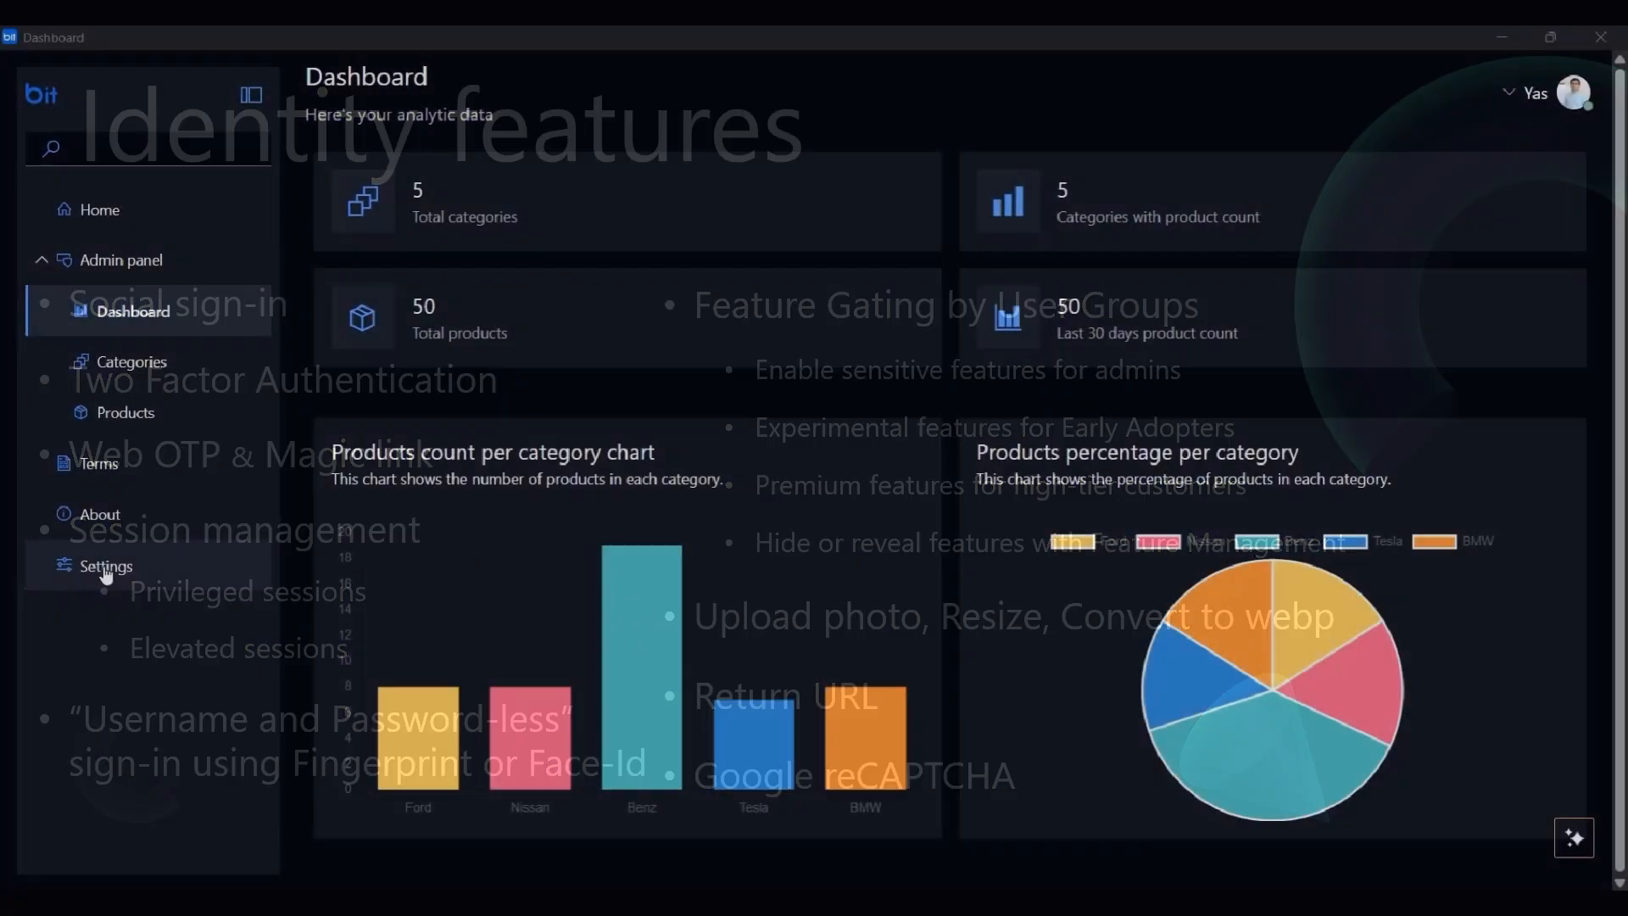
Step: Open Settings and scroll down to the Sessions list of active devices
click(106, 565)
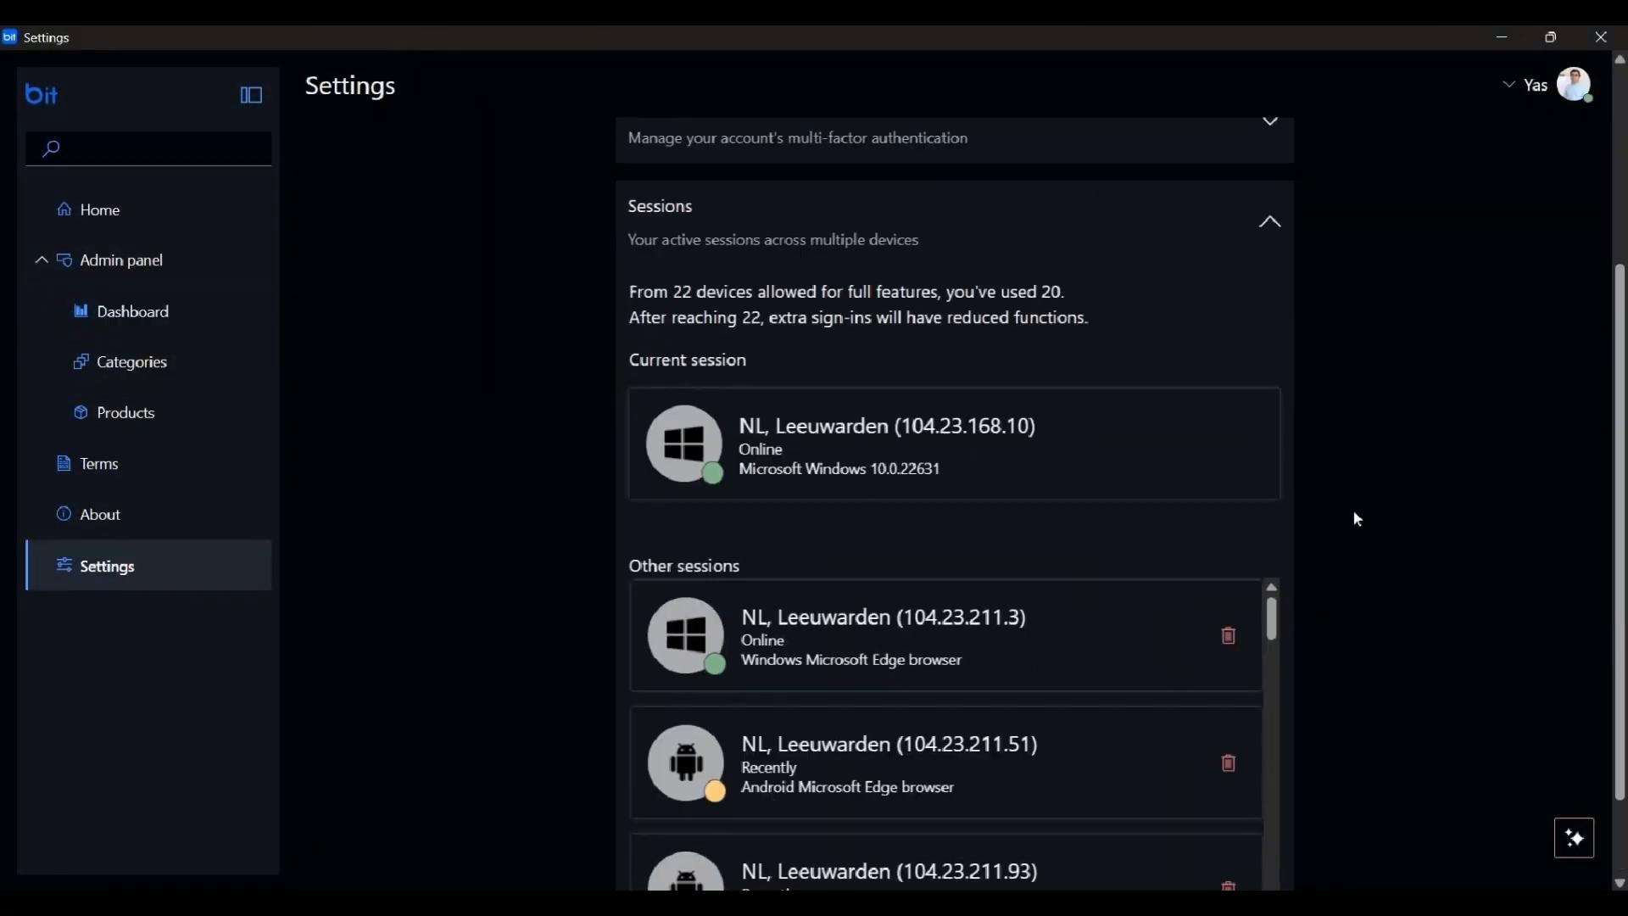
scroll(down, 3)
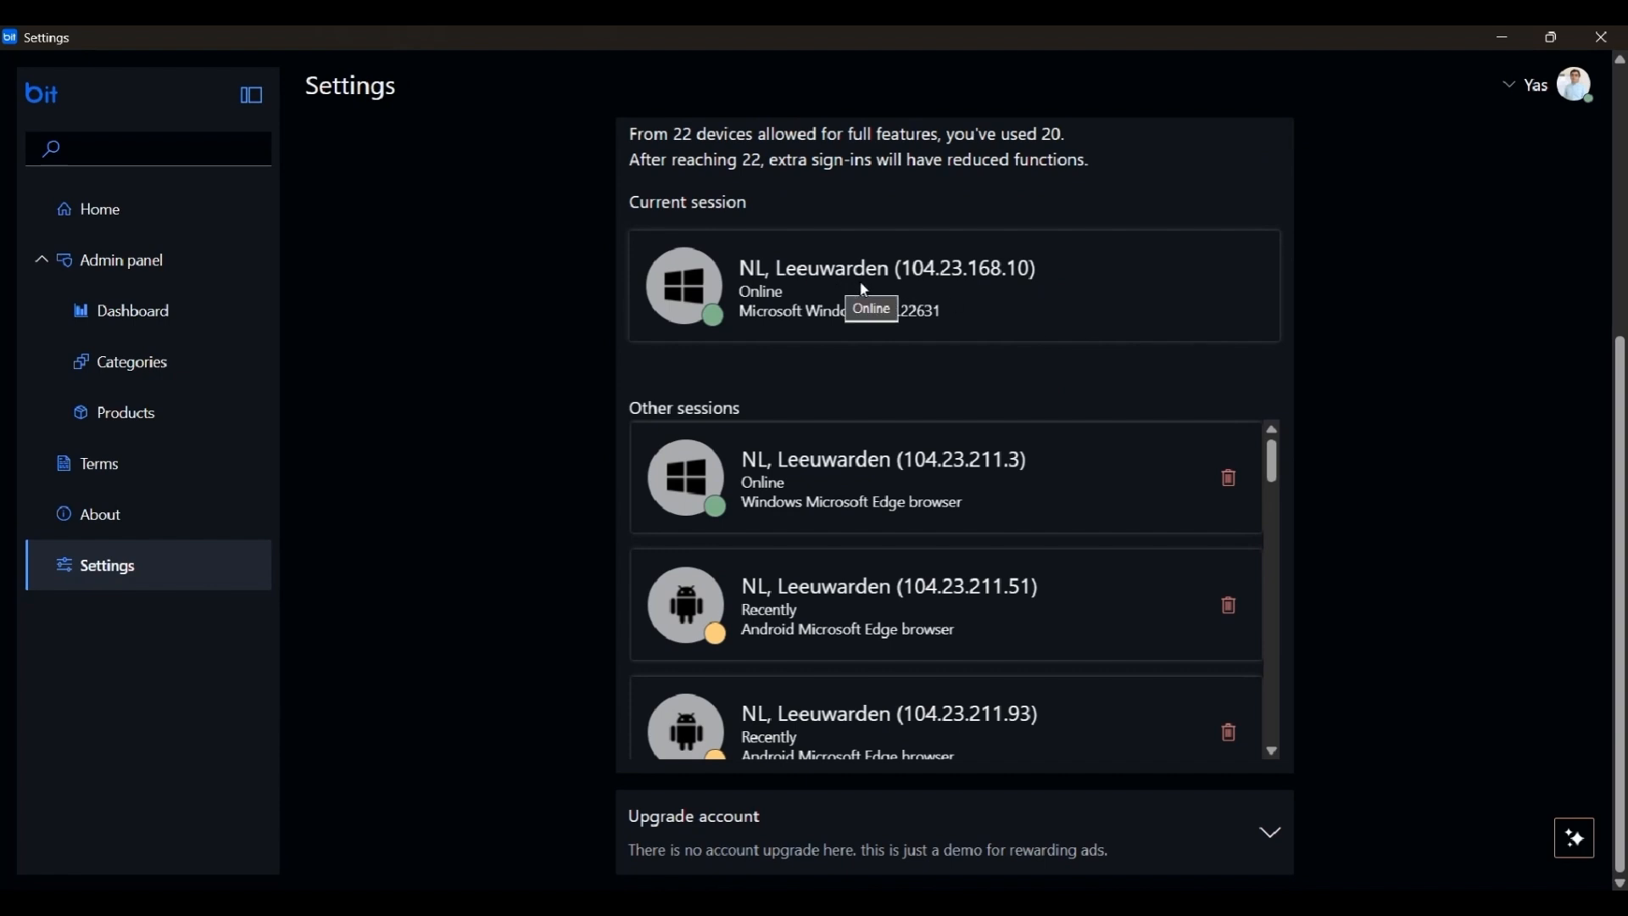
mouse_move(921, 326)
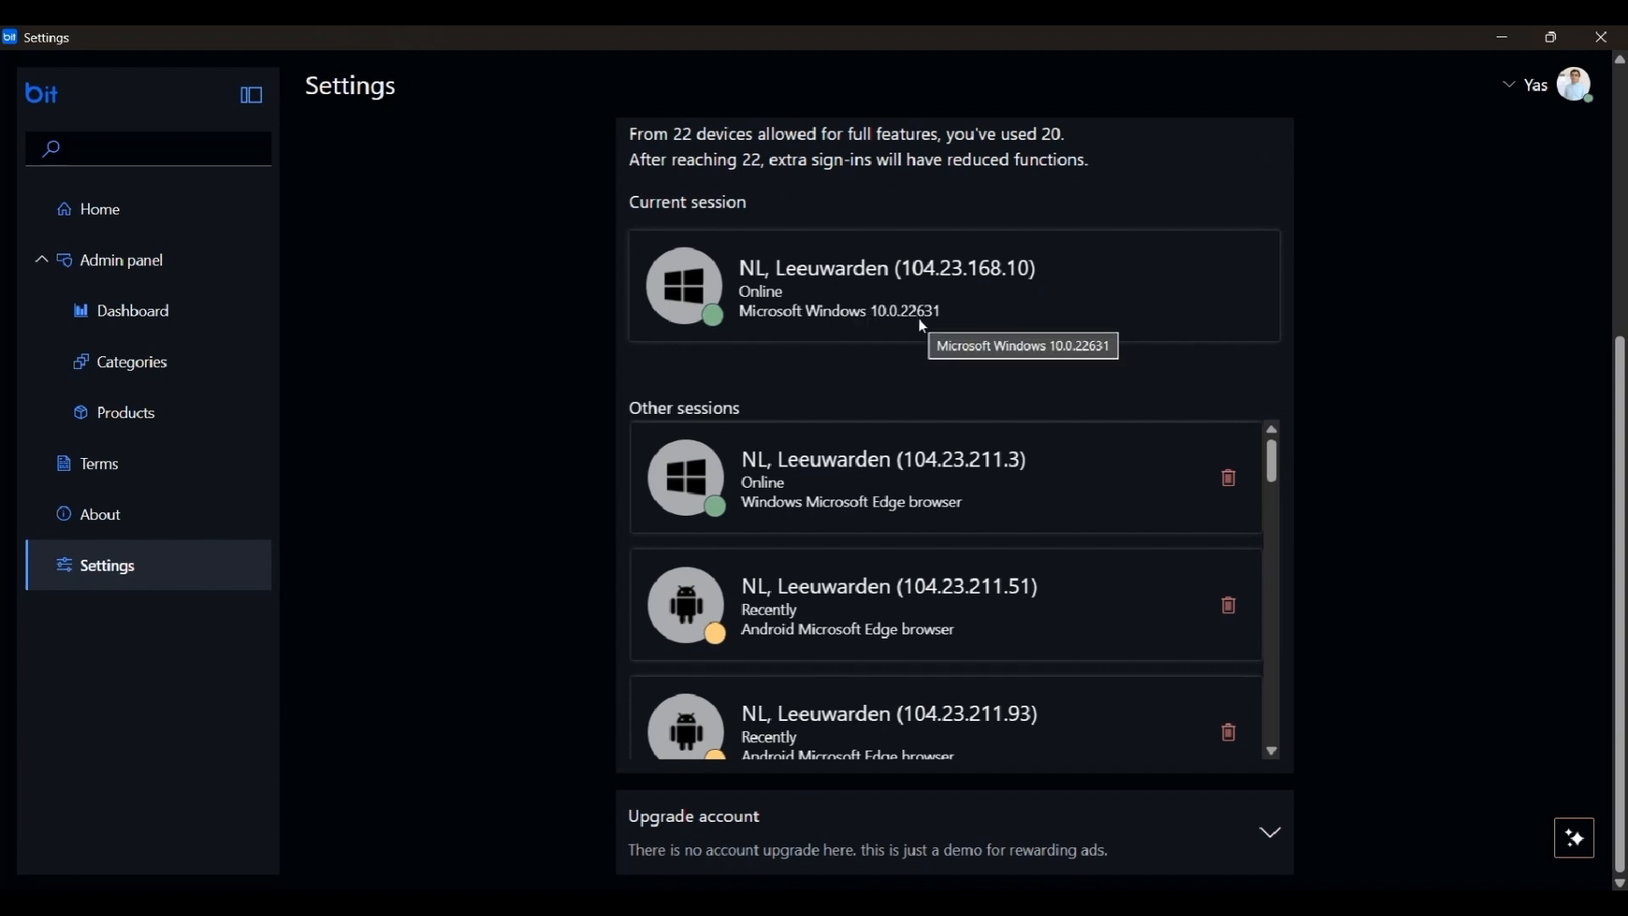
mouse_move(1279, 467)
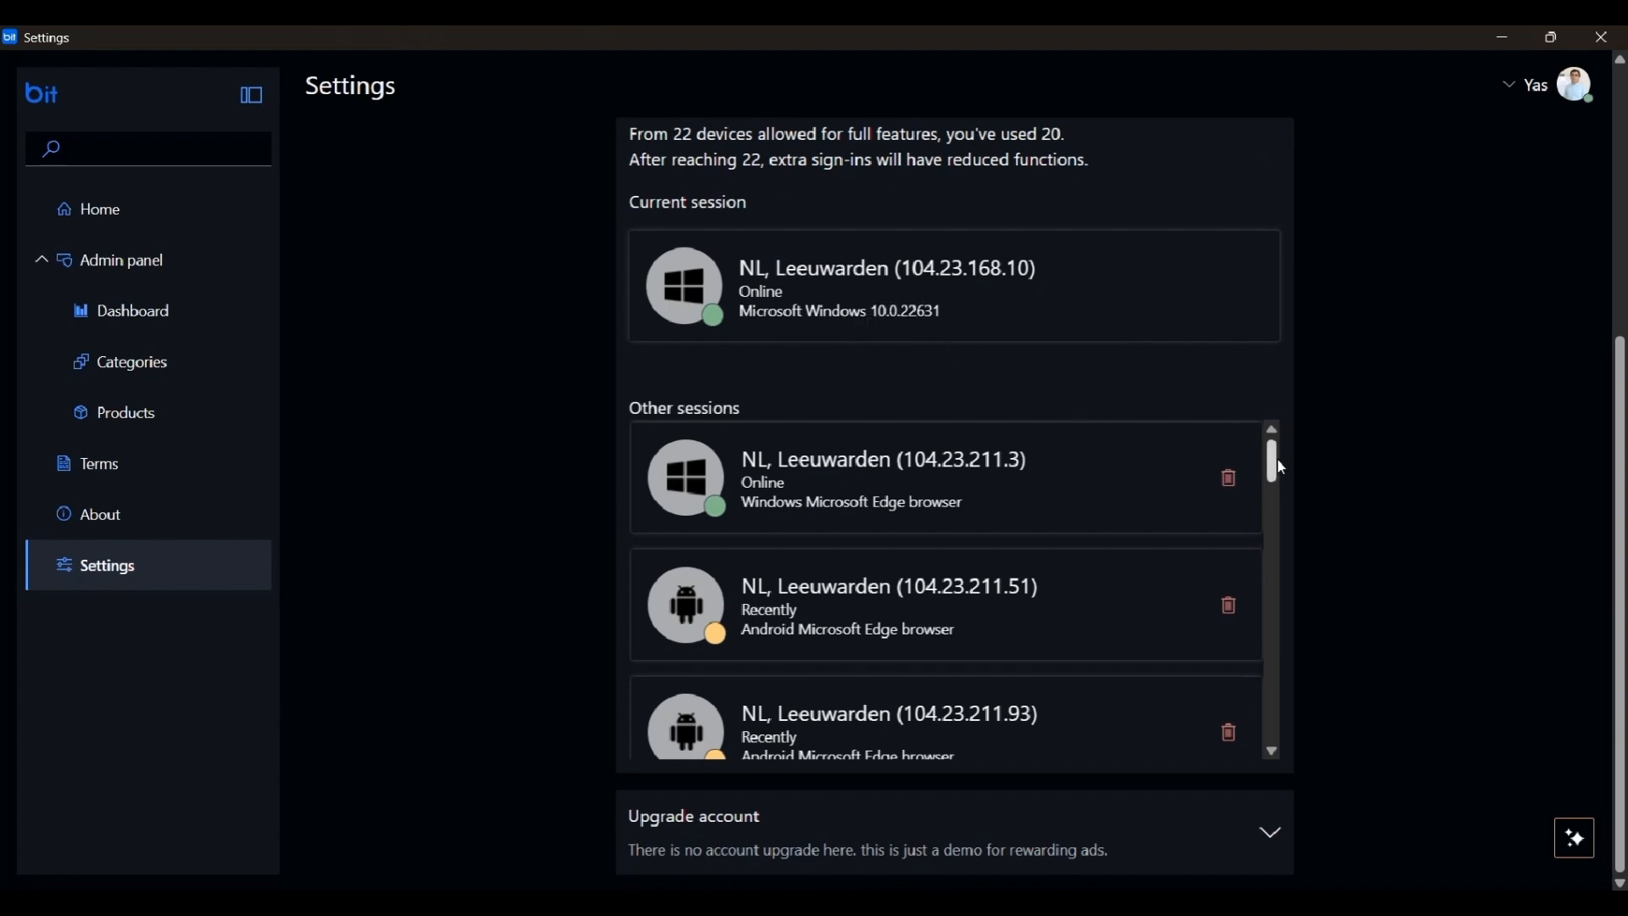
scroll(down, 3)
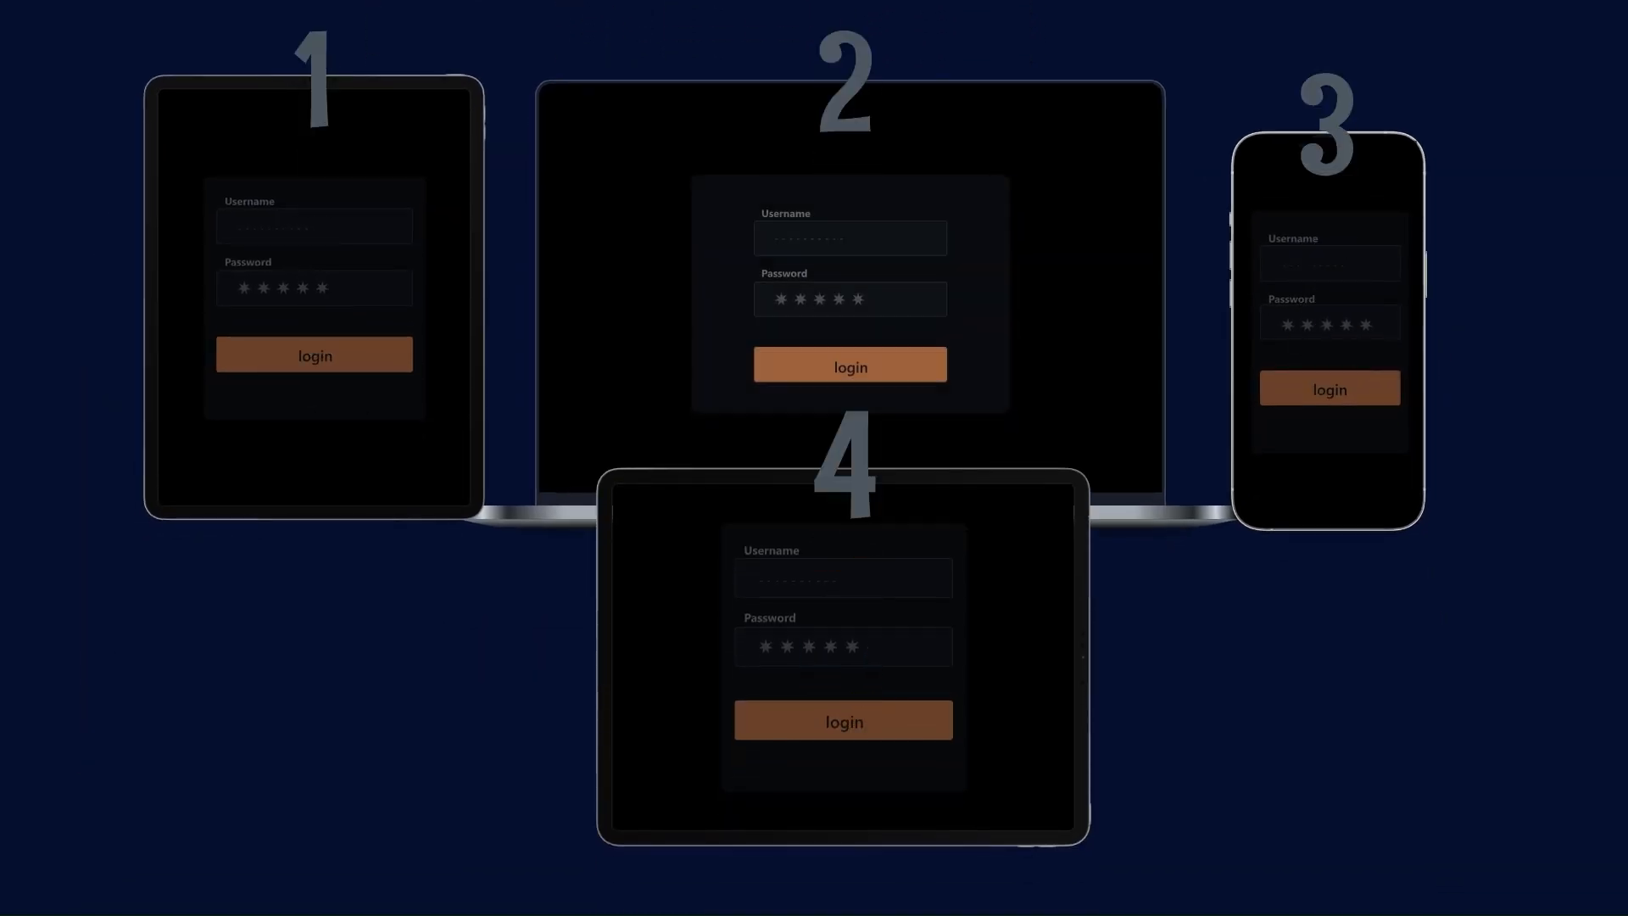
Step: Log in to the account from one of the device login forms
click(850, 364)
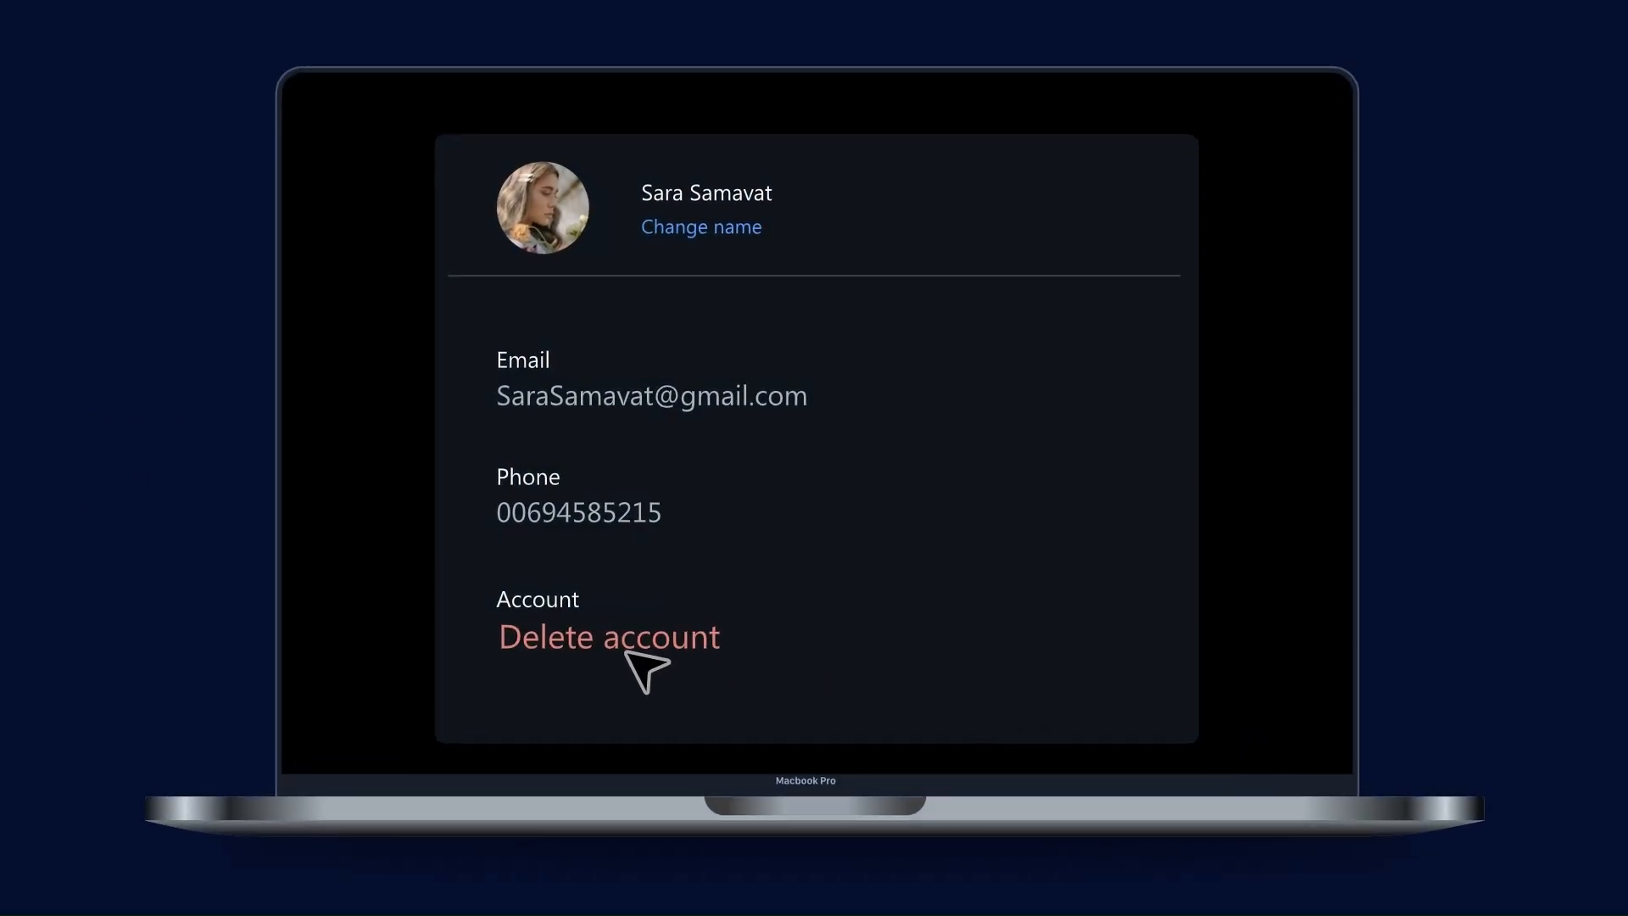
click(609, 637)
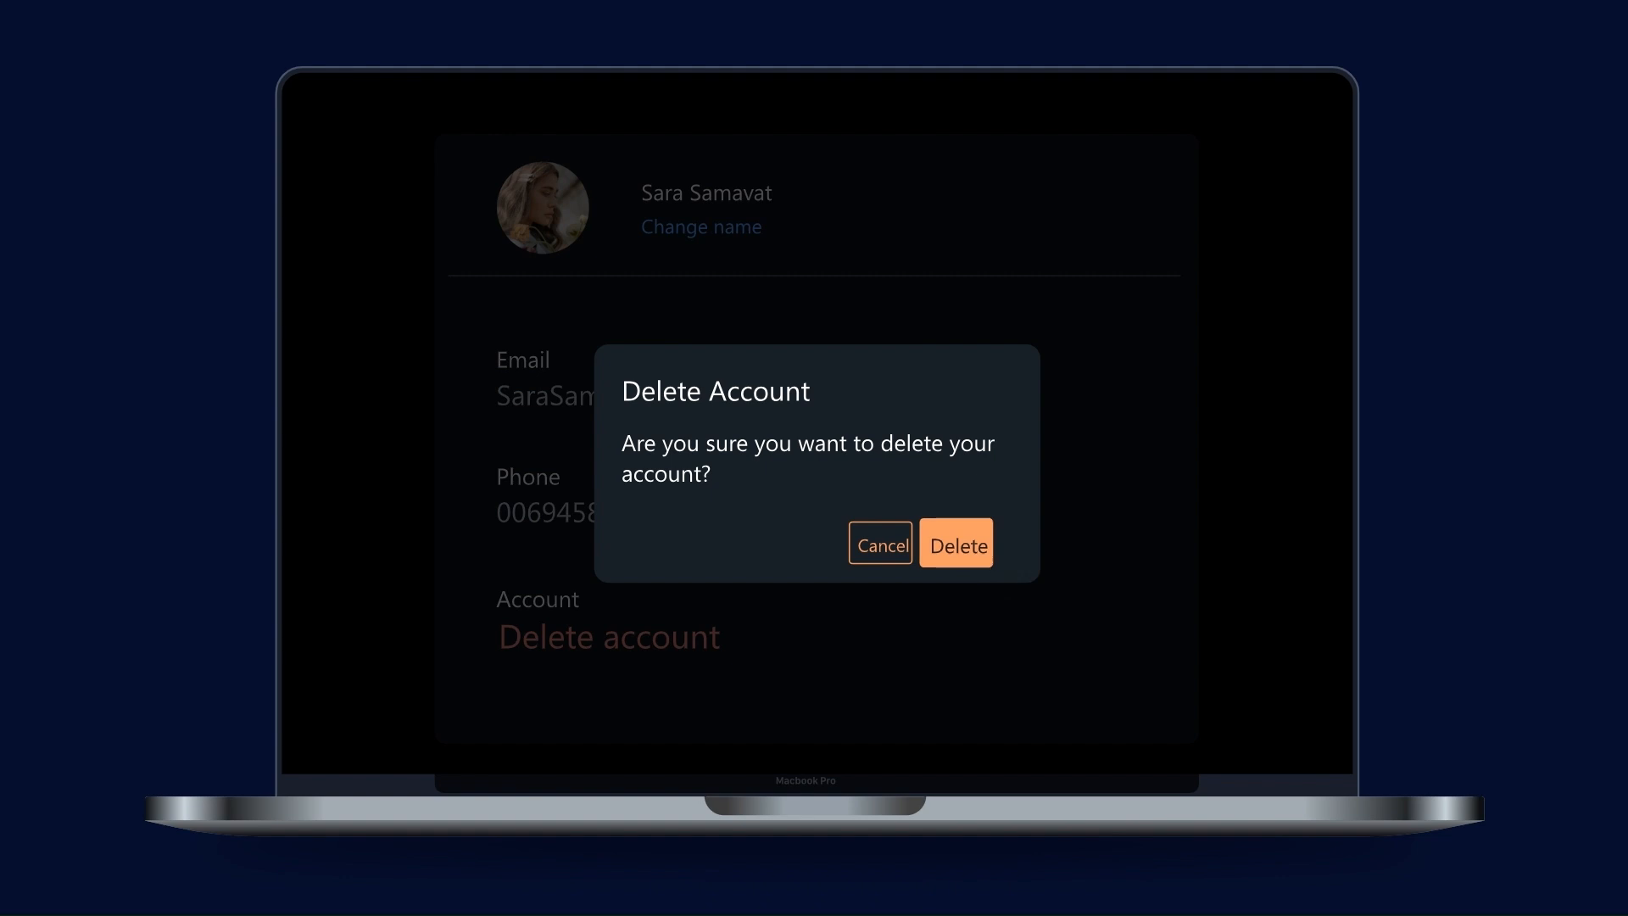
click(956, 542)
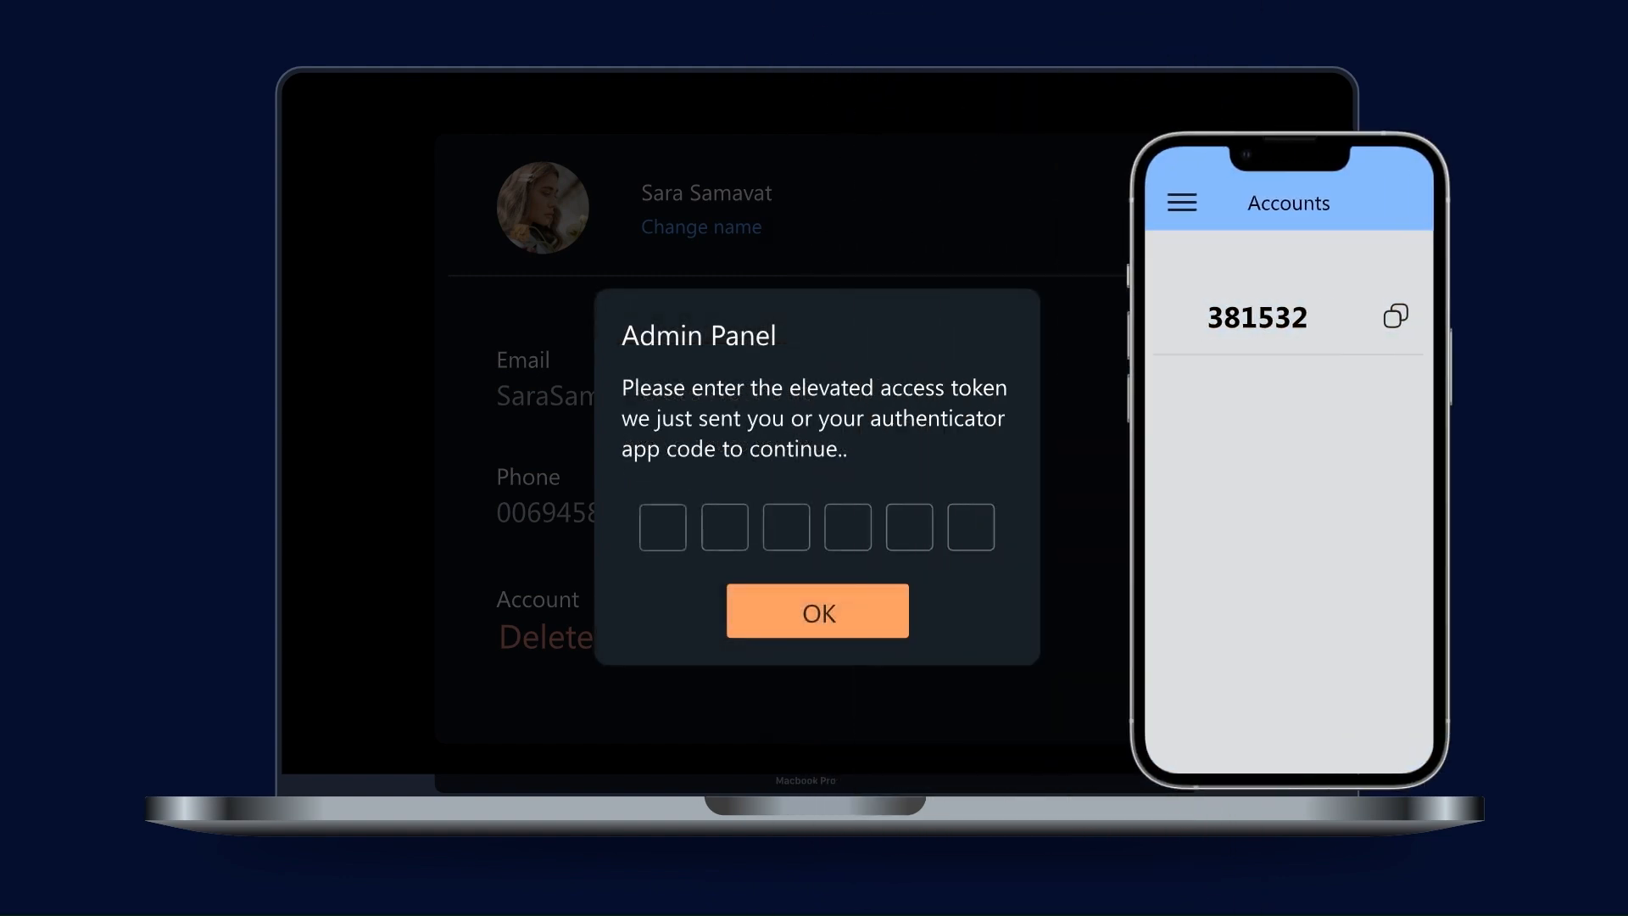
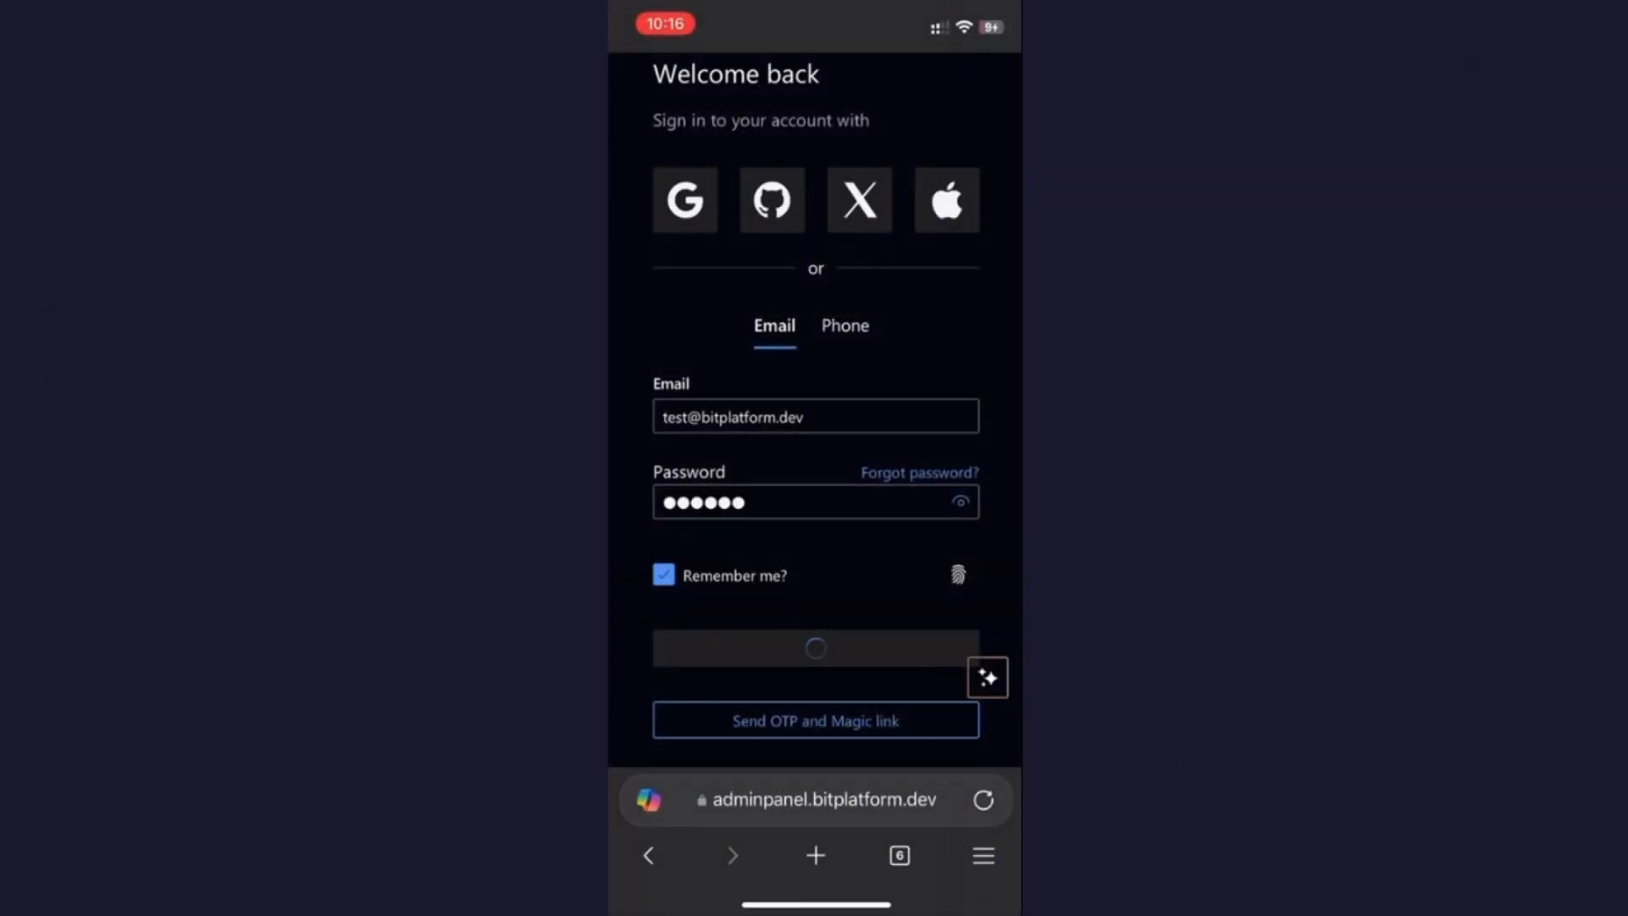
Step: Sign in on the phone and save the new passkey to Passwords
click(814, 720)
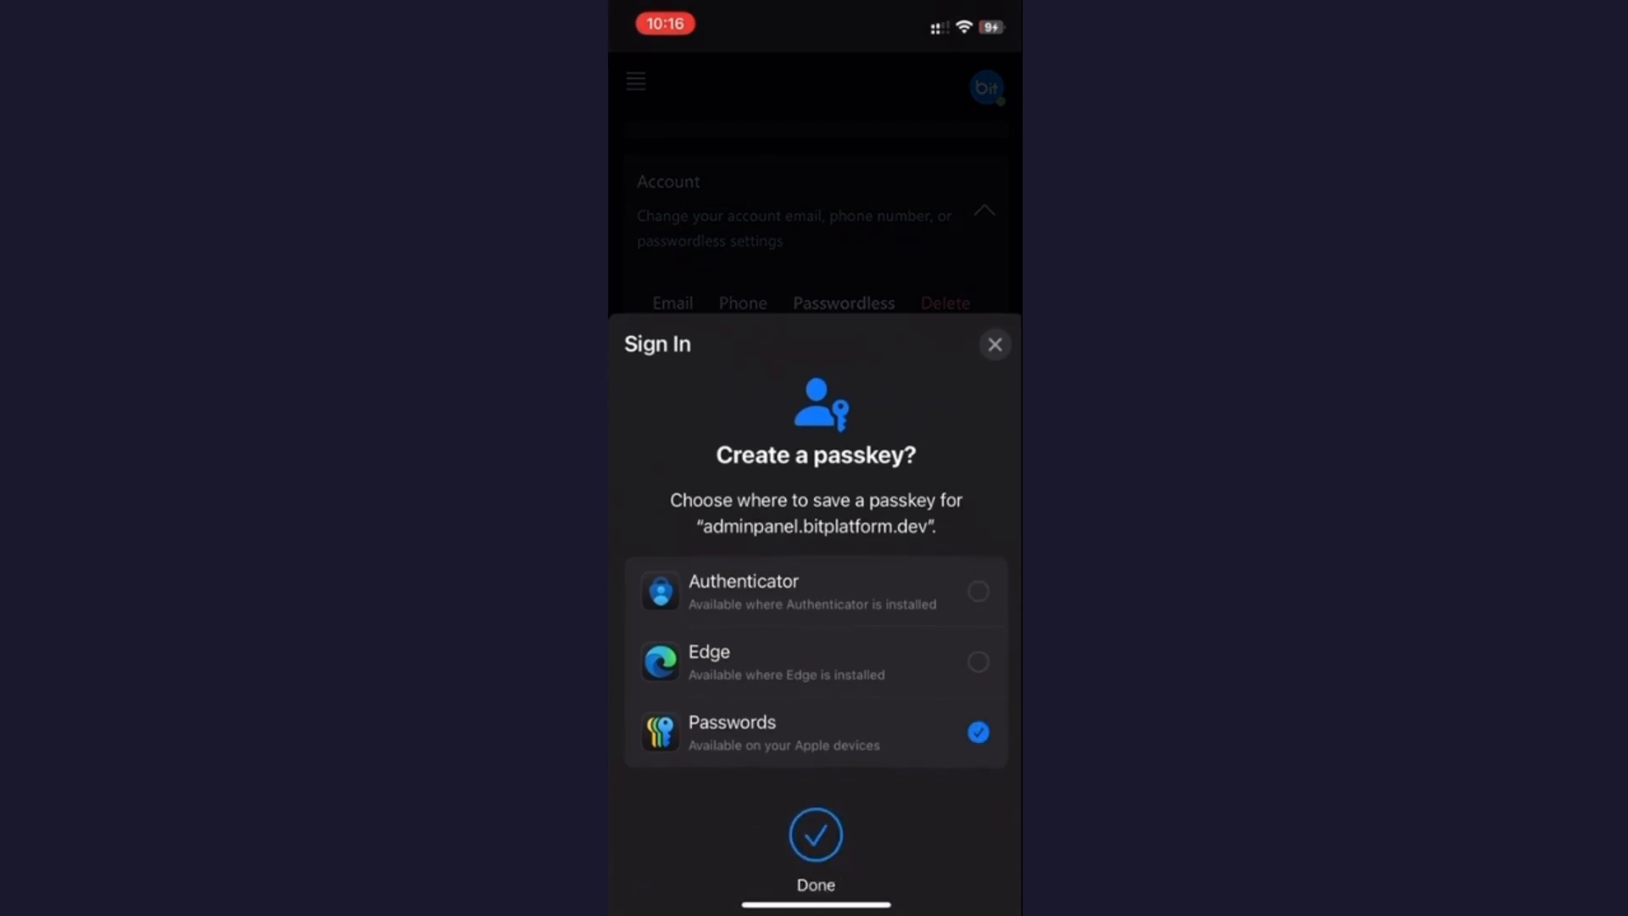
click(816, 835)
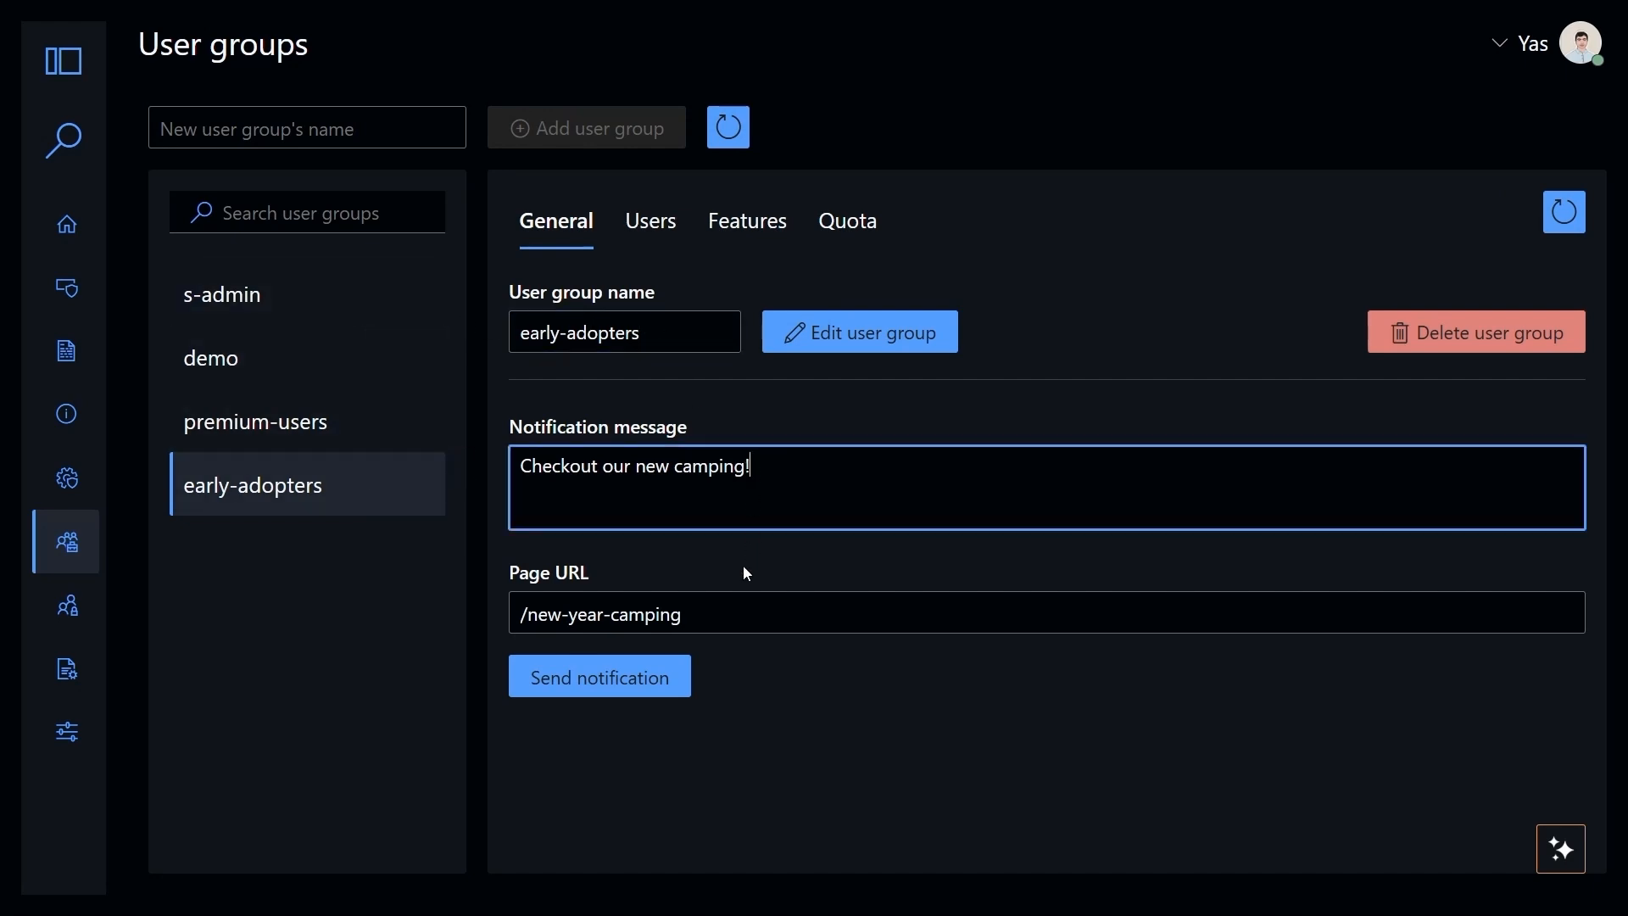
Step: View the early-adopters group's Users tab, then its Features and the AdminPanel feature group
click(648, 221)
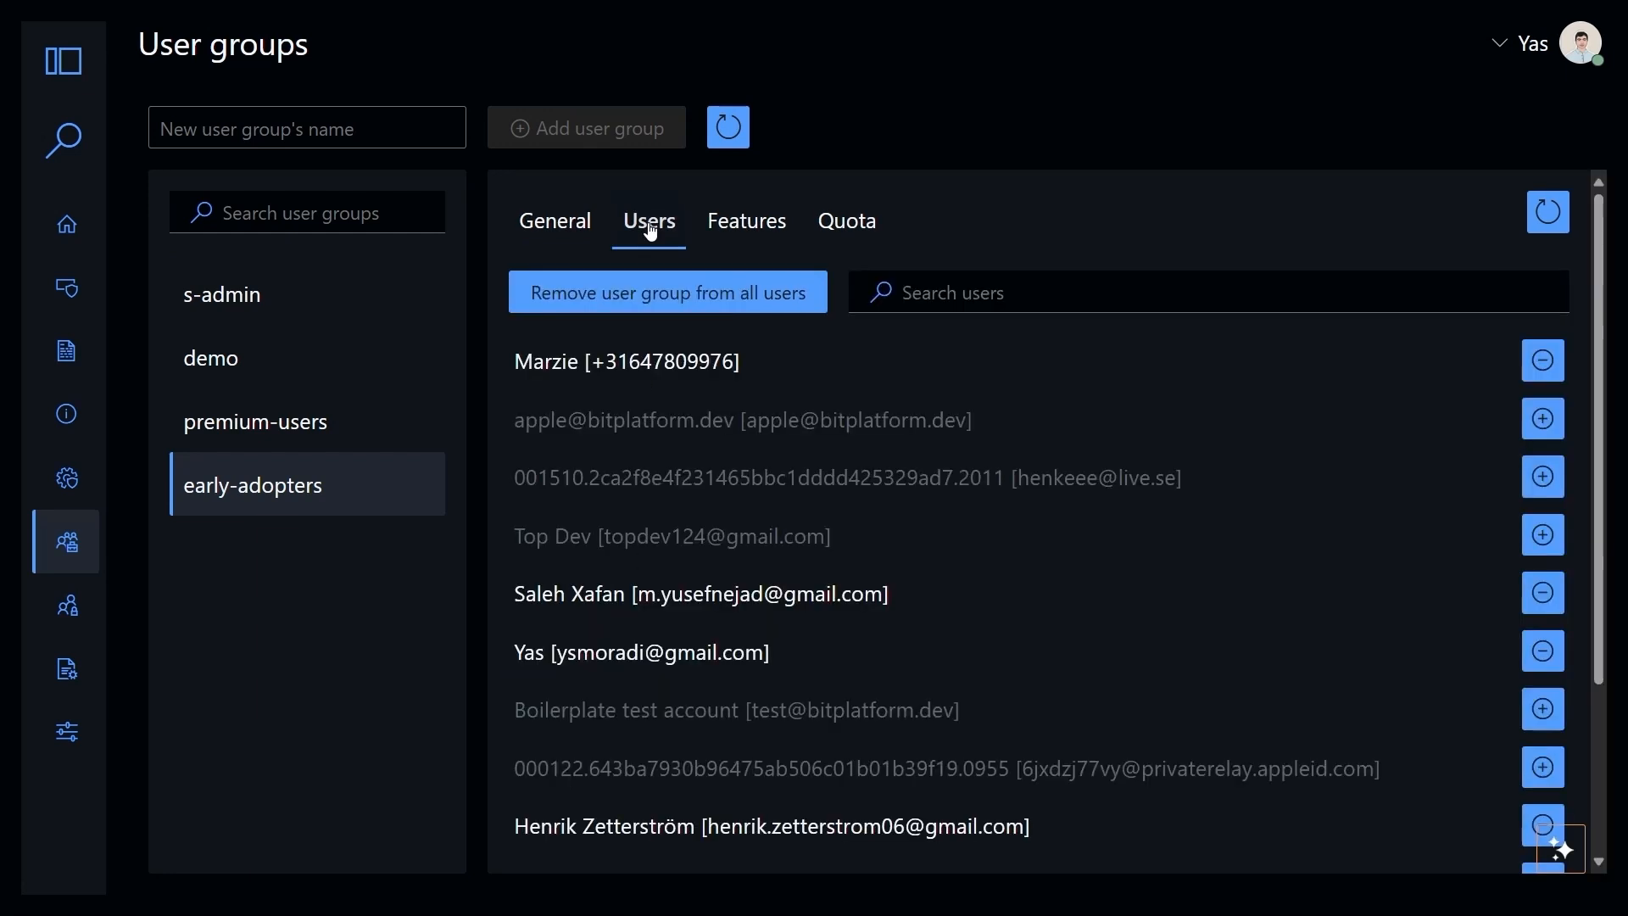
click(746, 221)
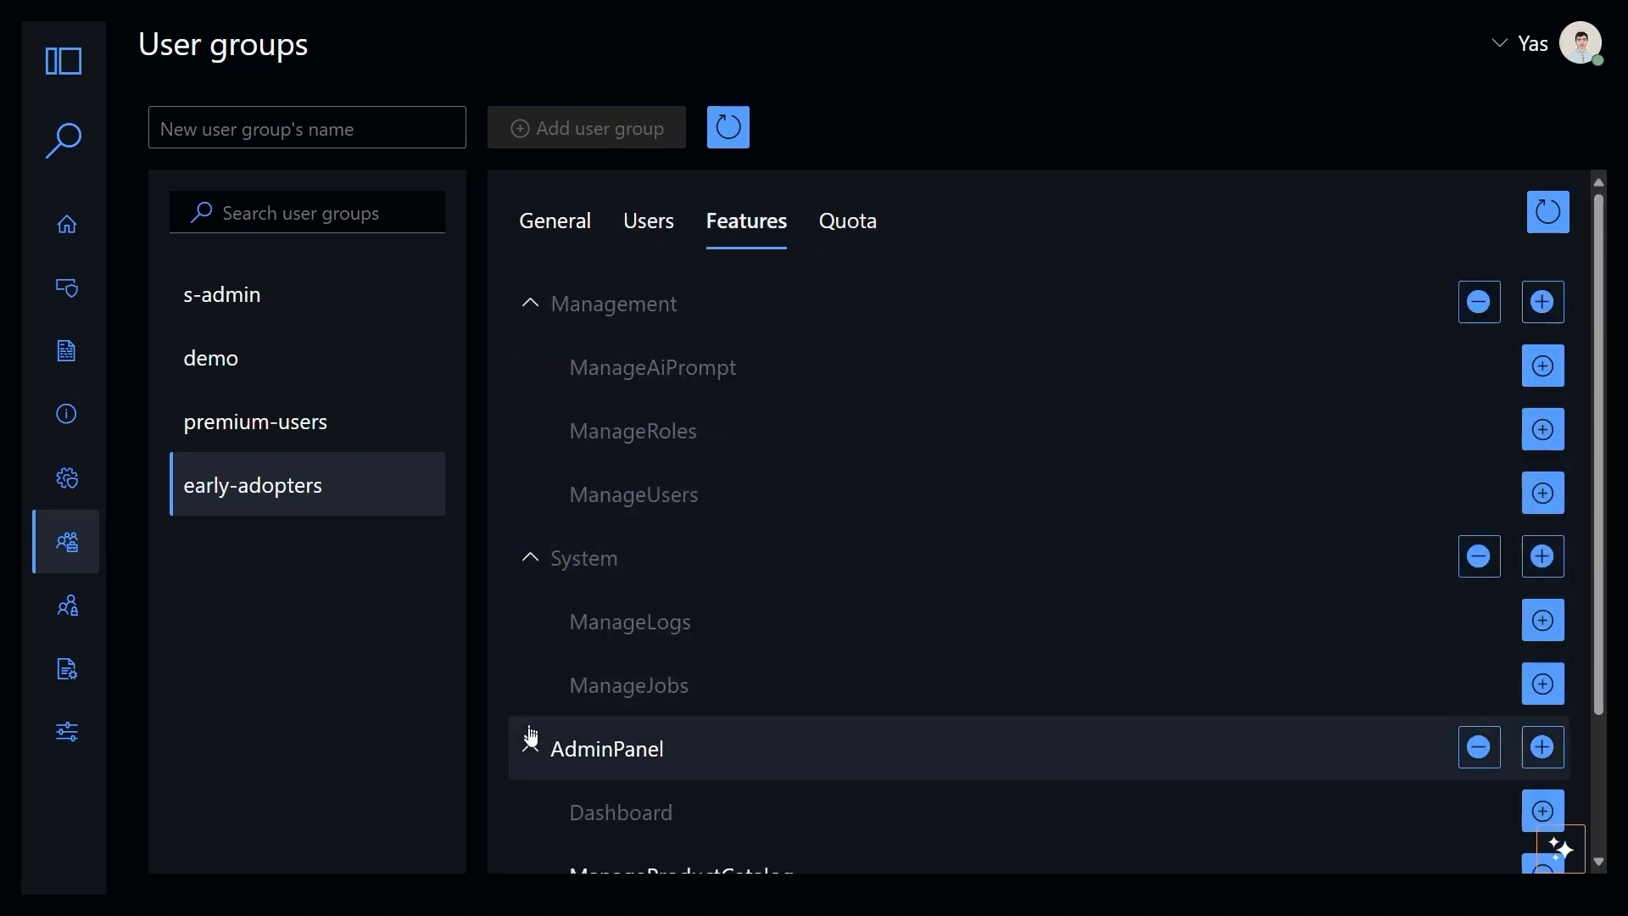
click(846, 221)
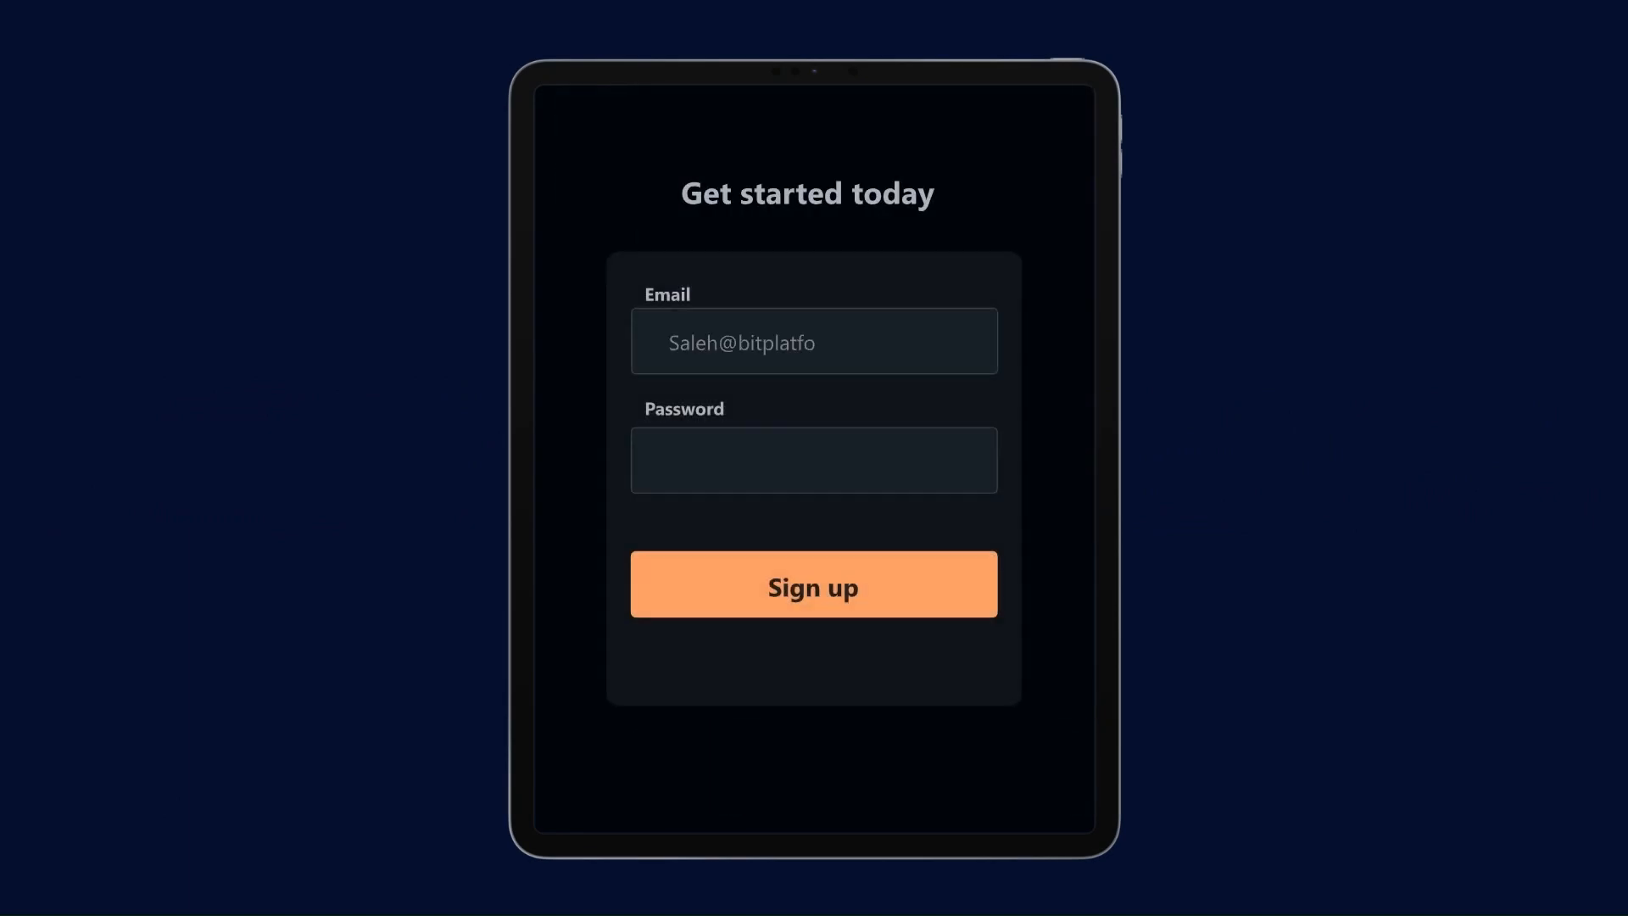
Step: Move into the Password field after entering the sign-up email
click(814, 584)
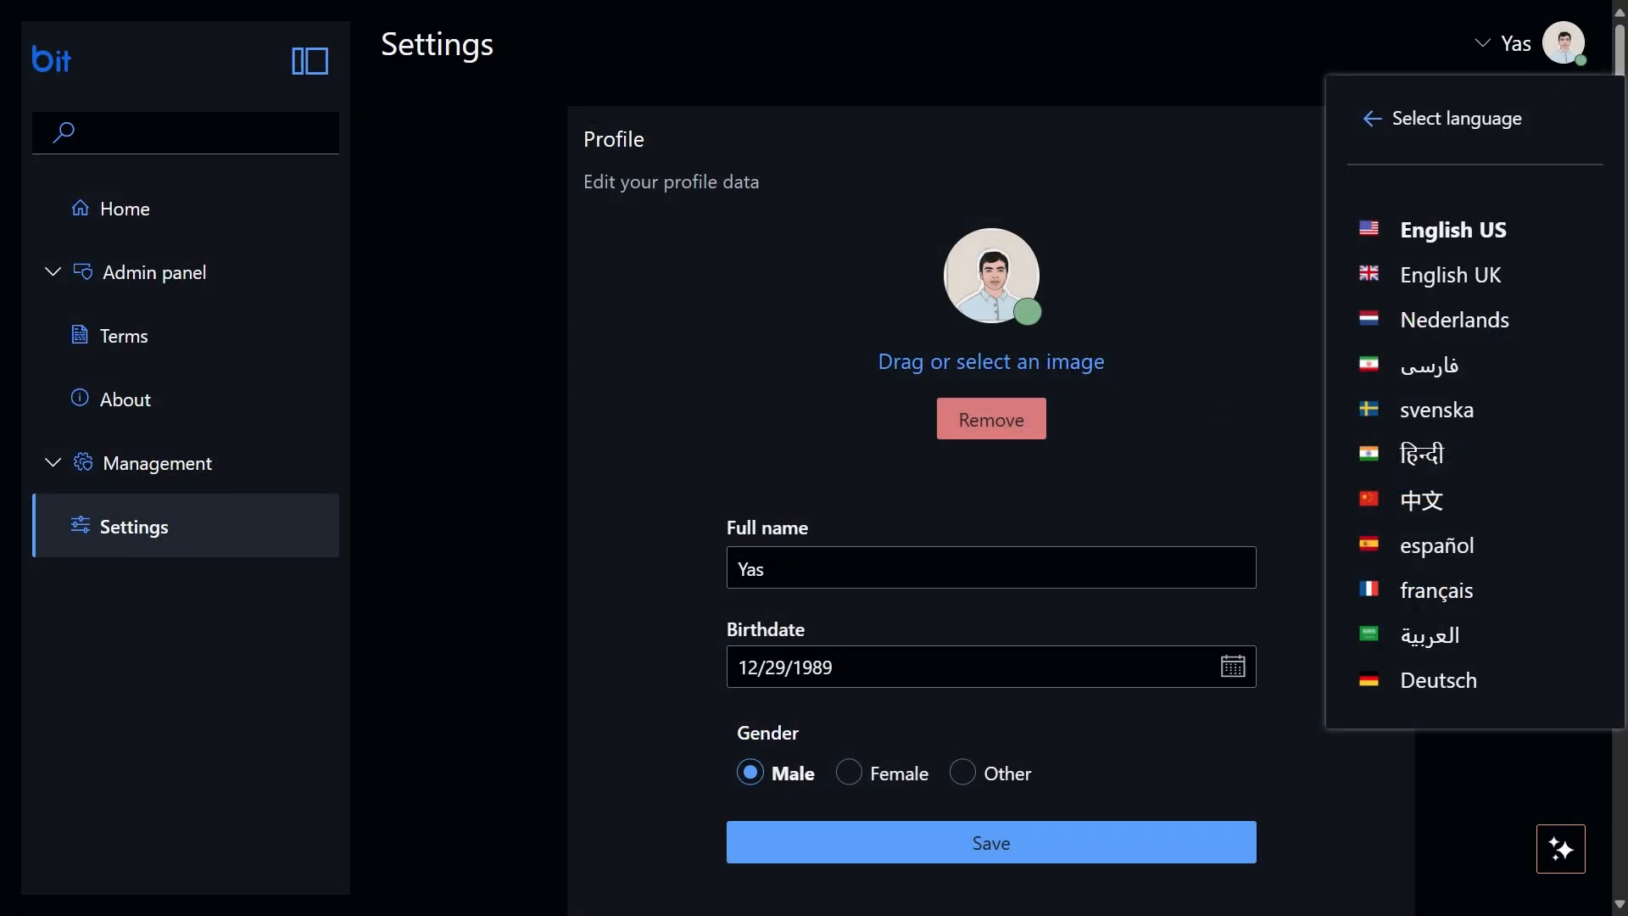
Step: Choose a different interface language, such as Nederlands, from the language list
click(1428, 365)
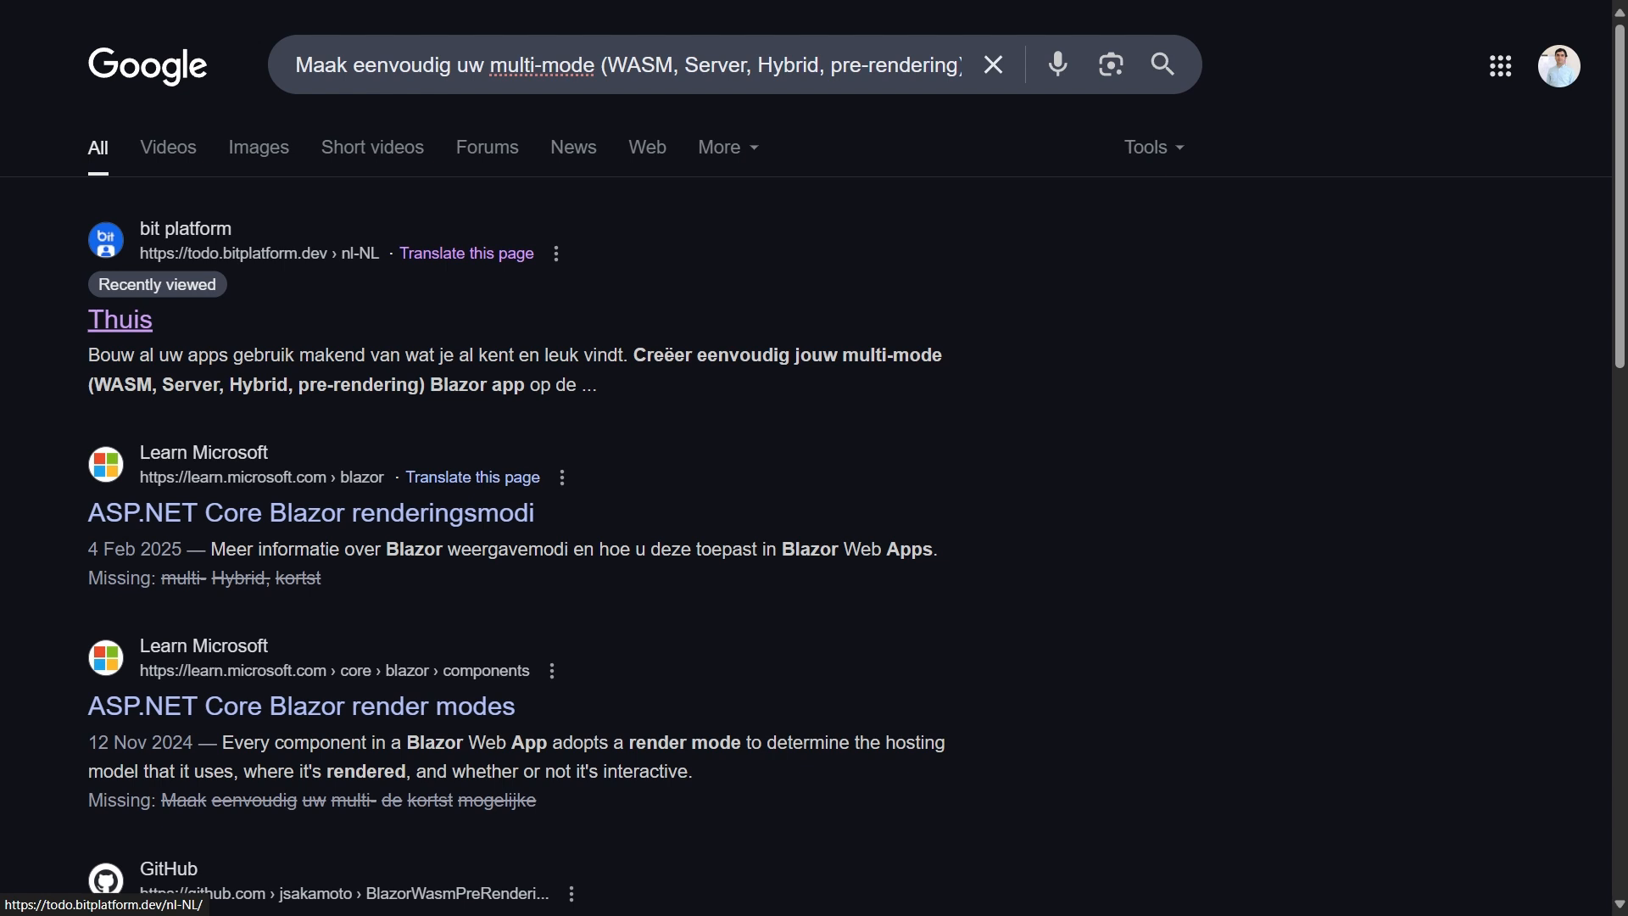
Step: Open the 'Thuis' result from todo.bitplatform.dev/nl-NL
click(120, 318)
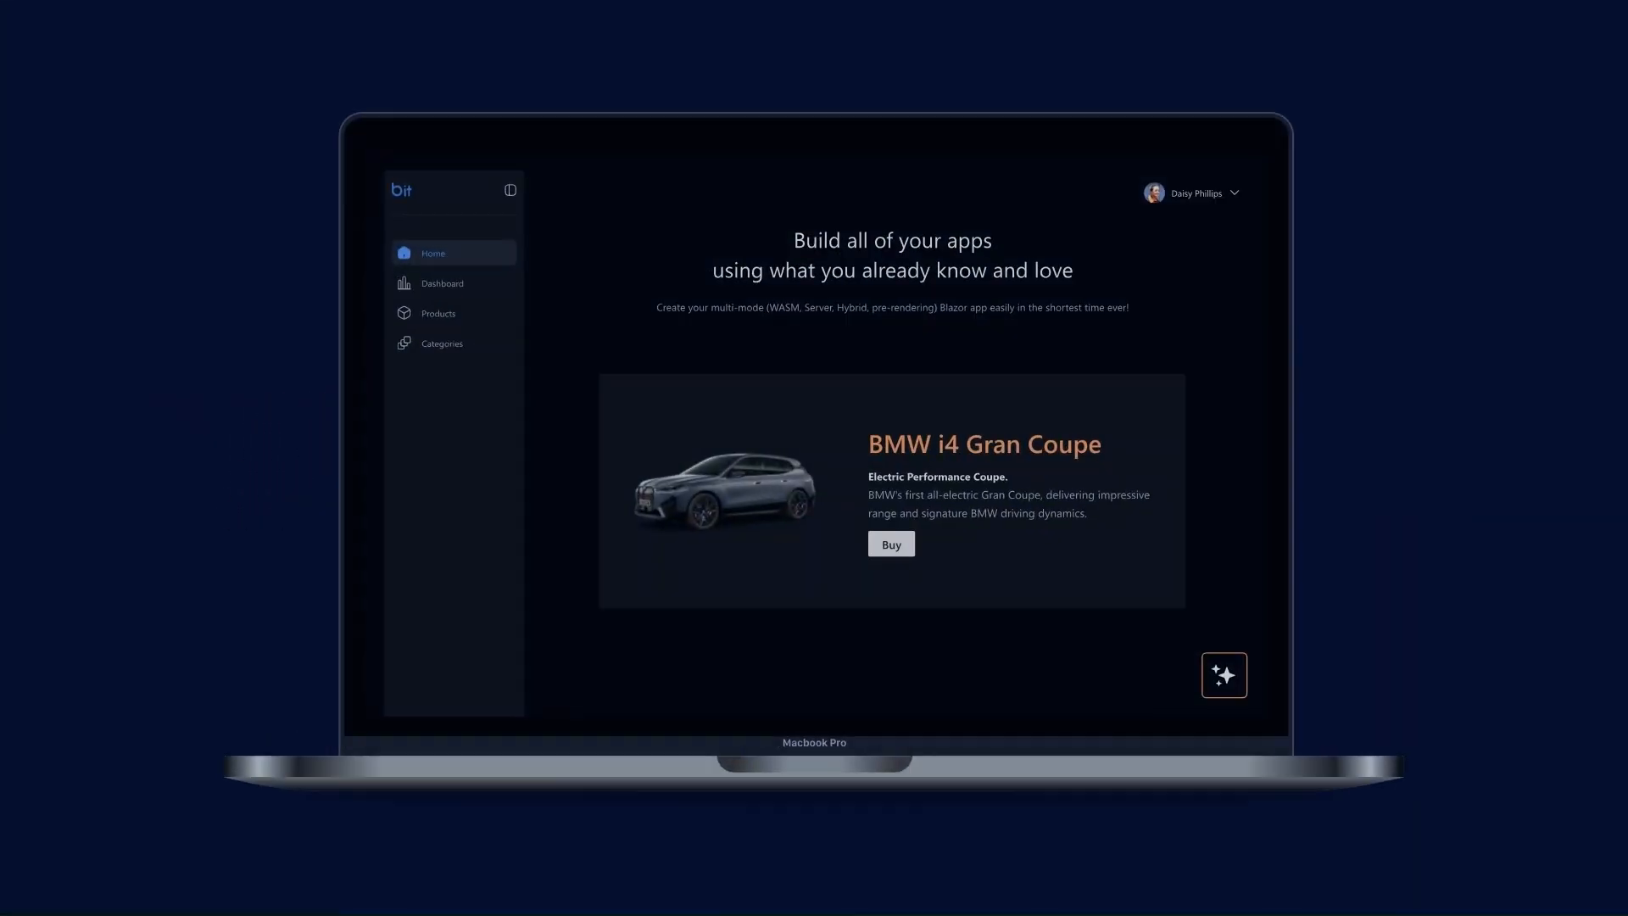
Step: Open the AI chat panel and focus the 'Write a massage...' message box
click(1224, 675)
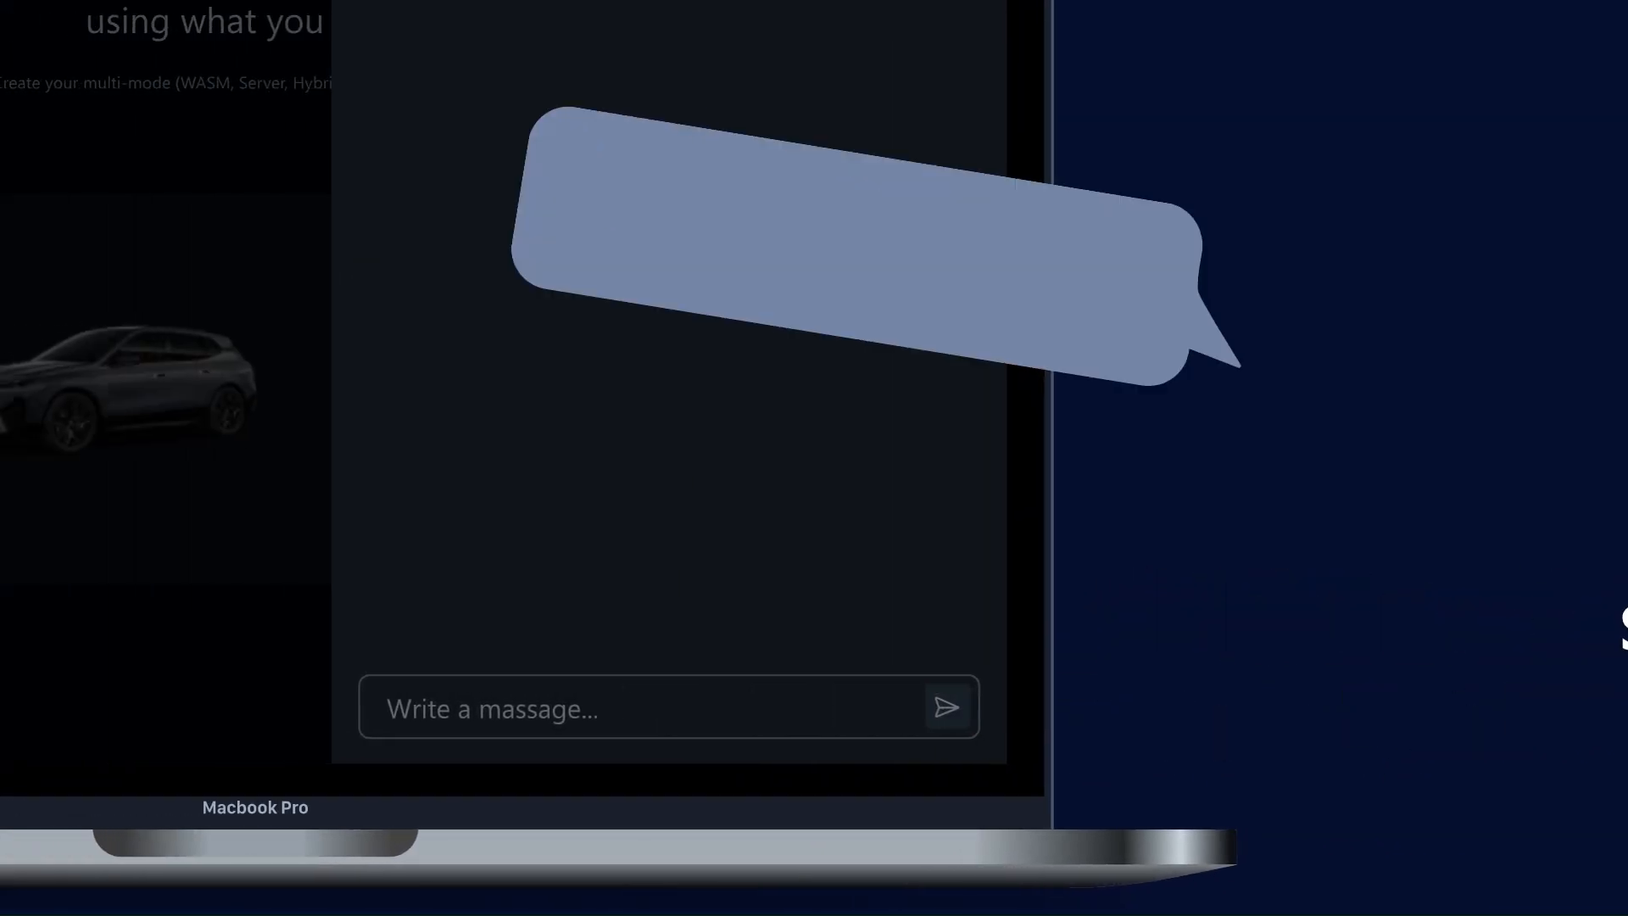
click(948, 707)
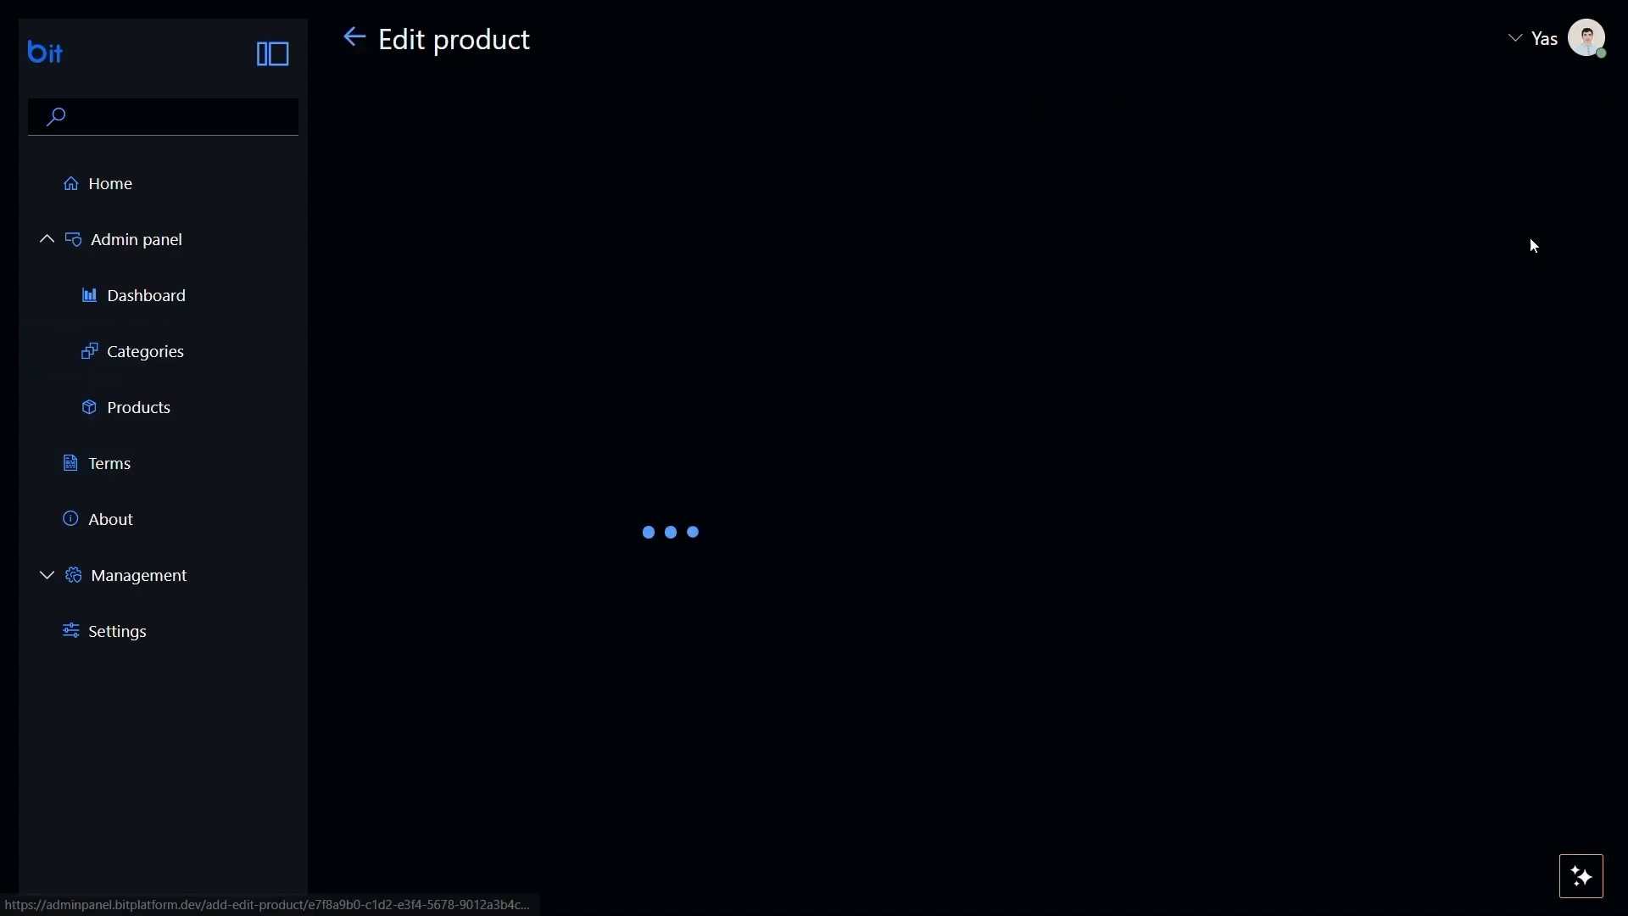
Step: Open a product from Admin panel > Products on the Edit product page
click(351, 39)
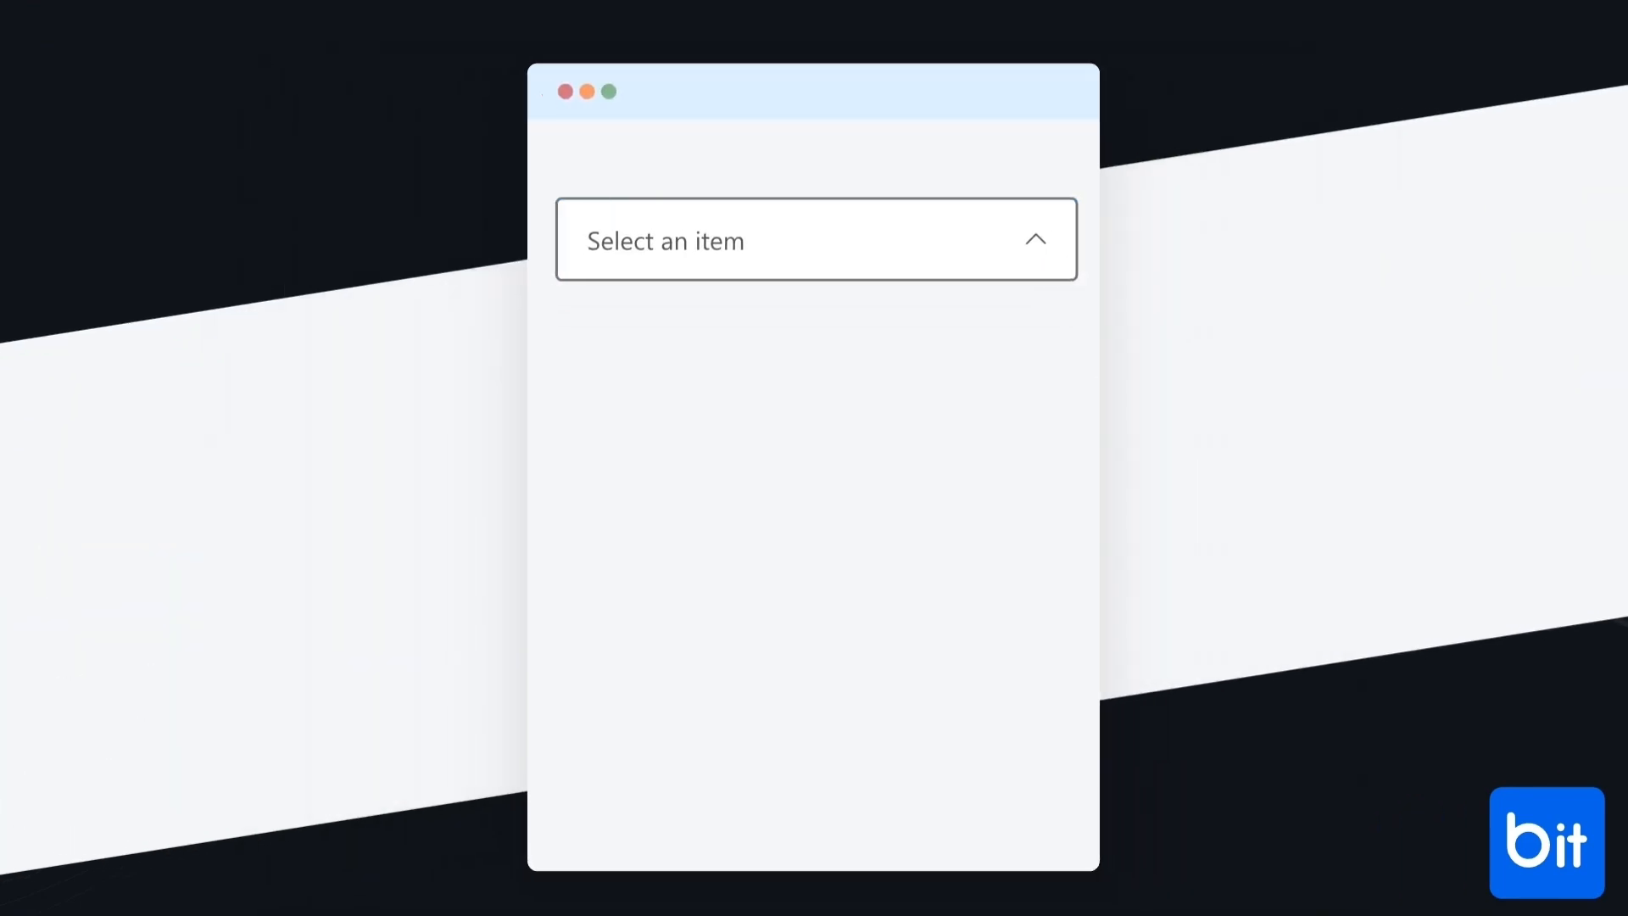
Step: Open the single-select ComboBox's fruit list and pick an item
click(816, 246)
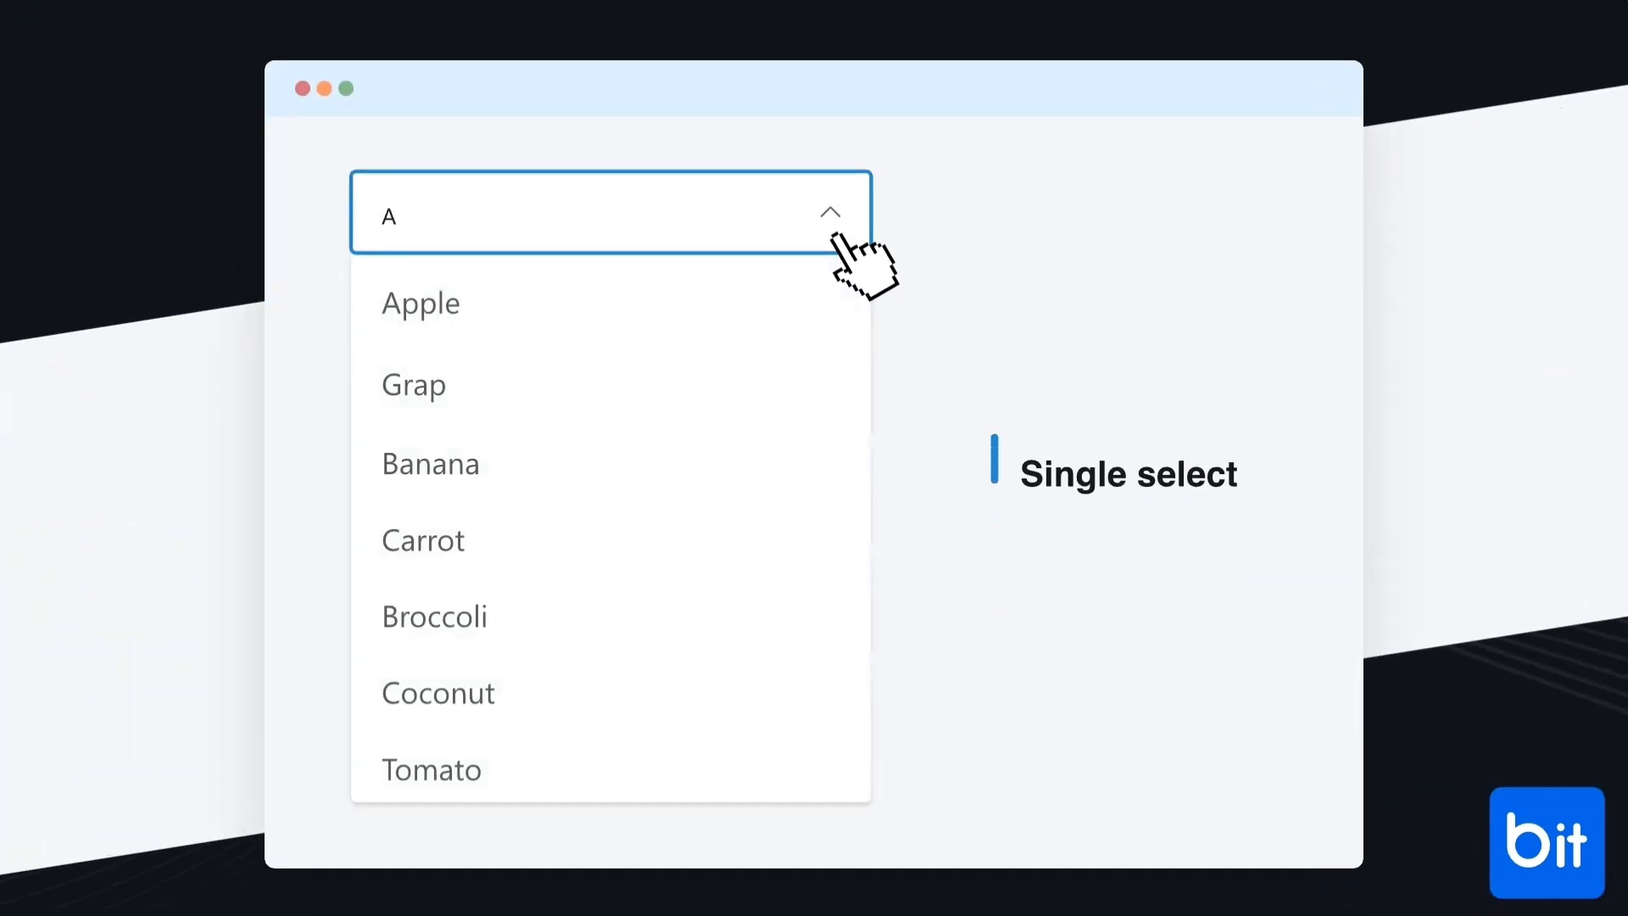
click(420, 302)
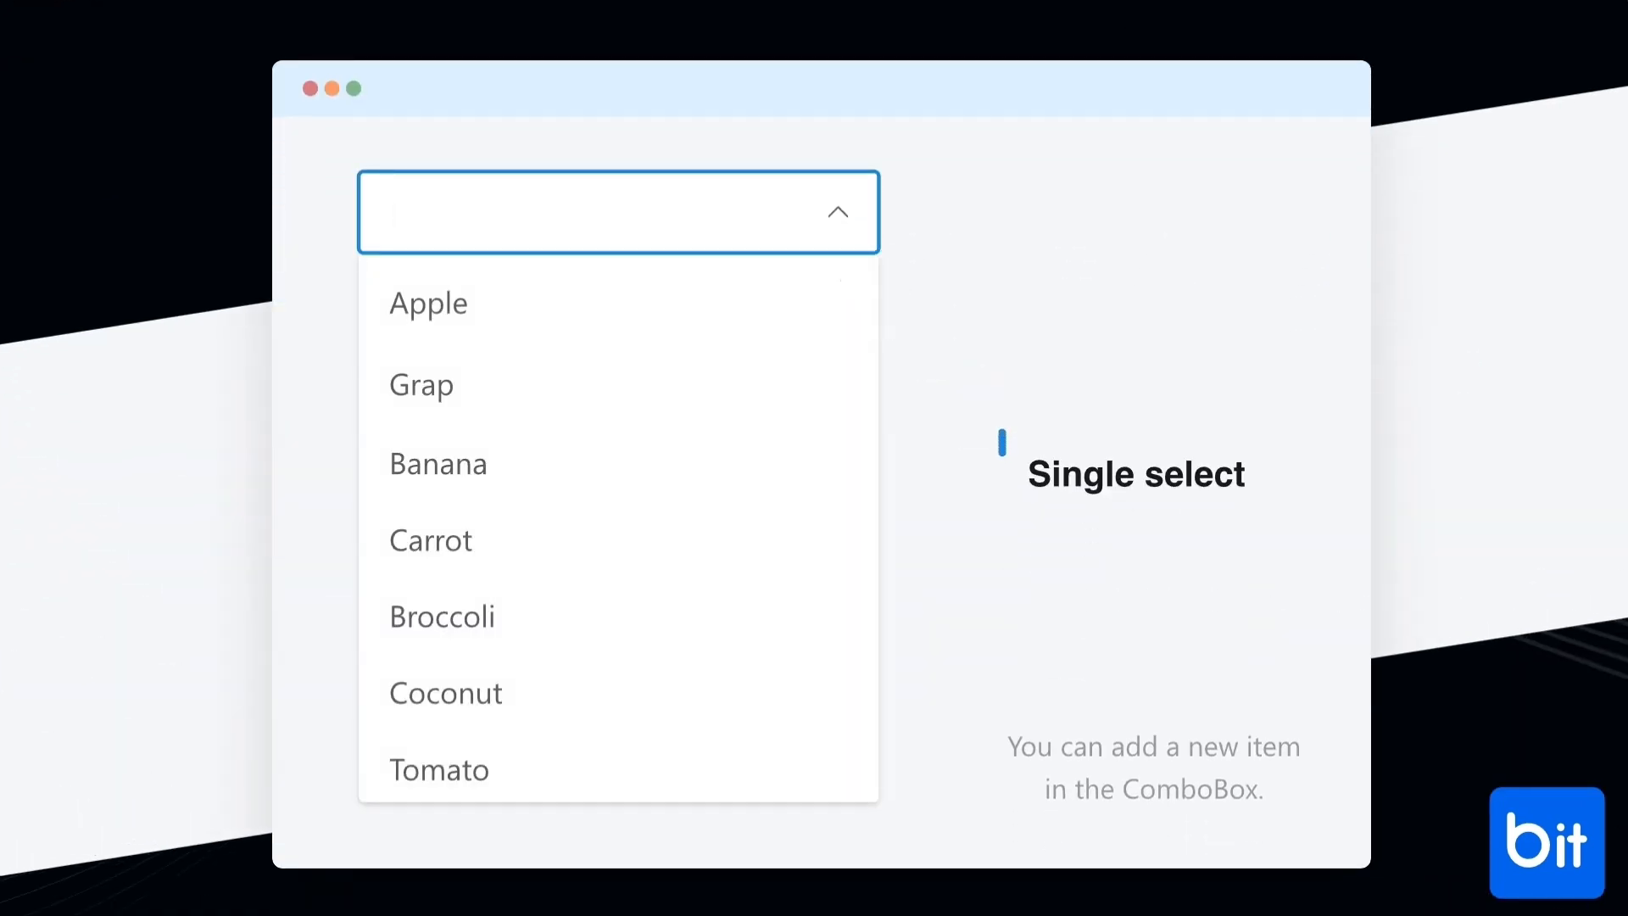
Step: Type 'Onion' and 'Apple pear' into the multi-select ComboBox
text(Onion)
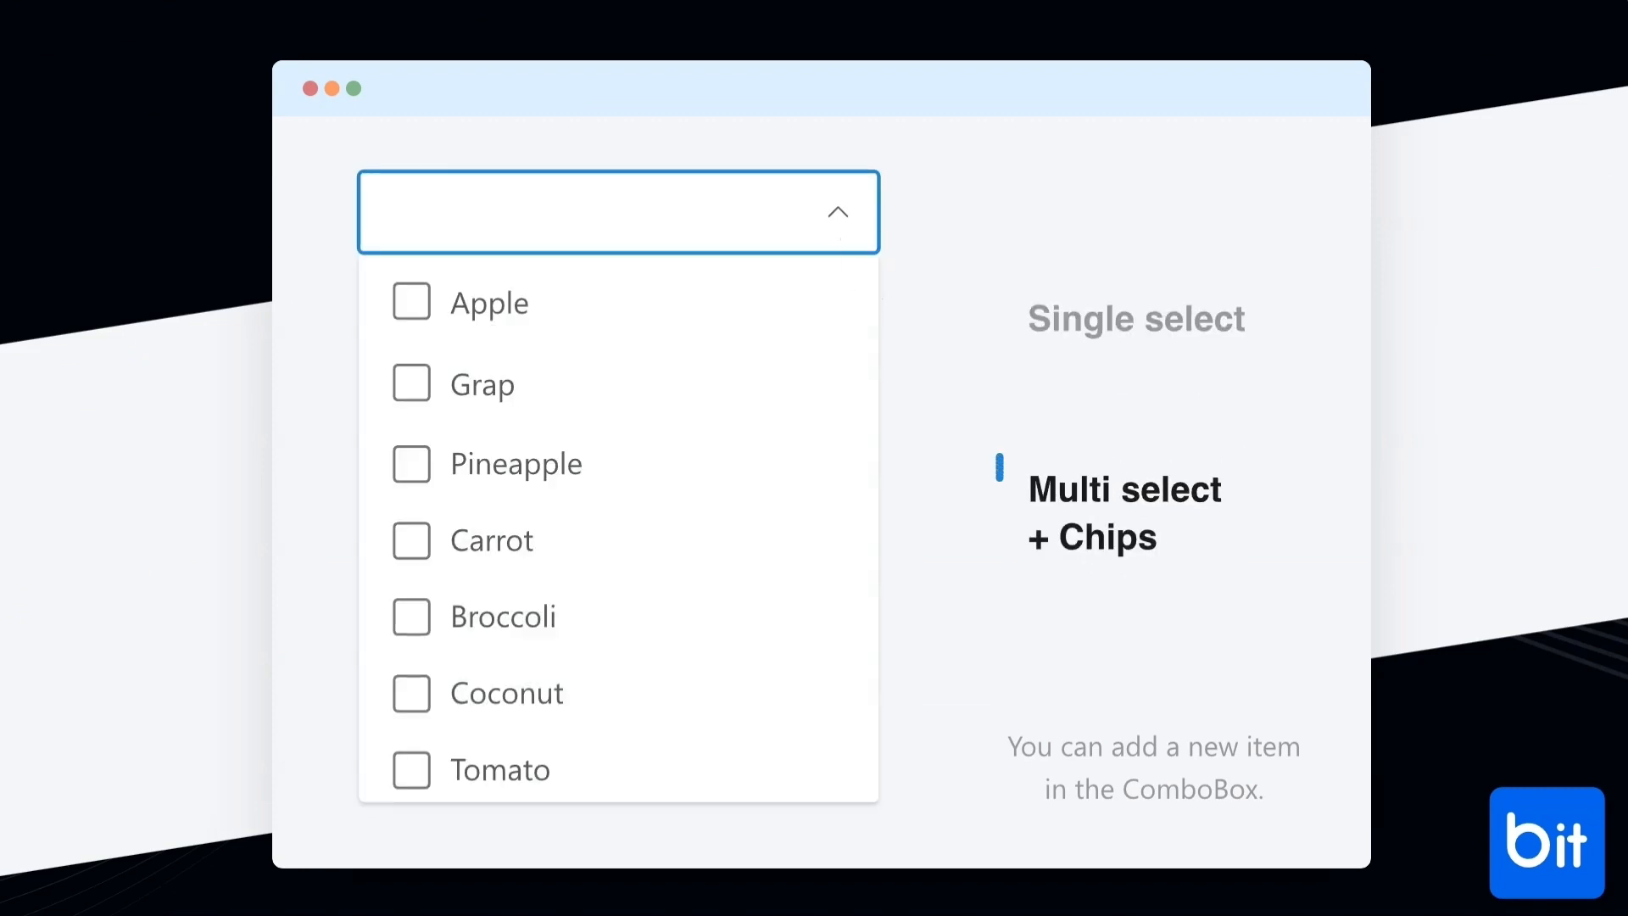
text(Apple pear)
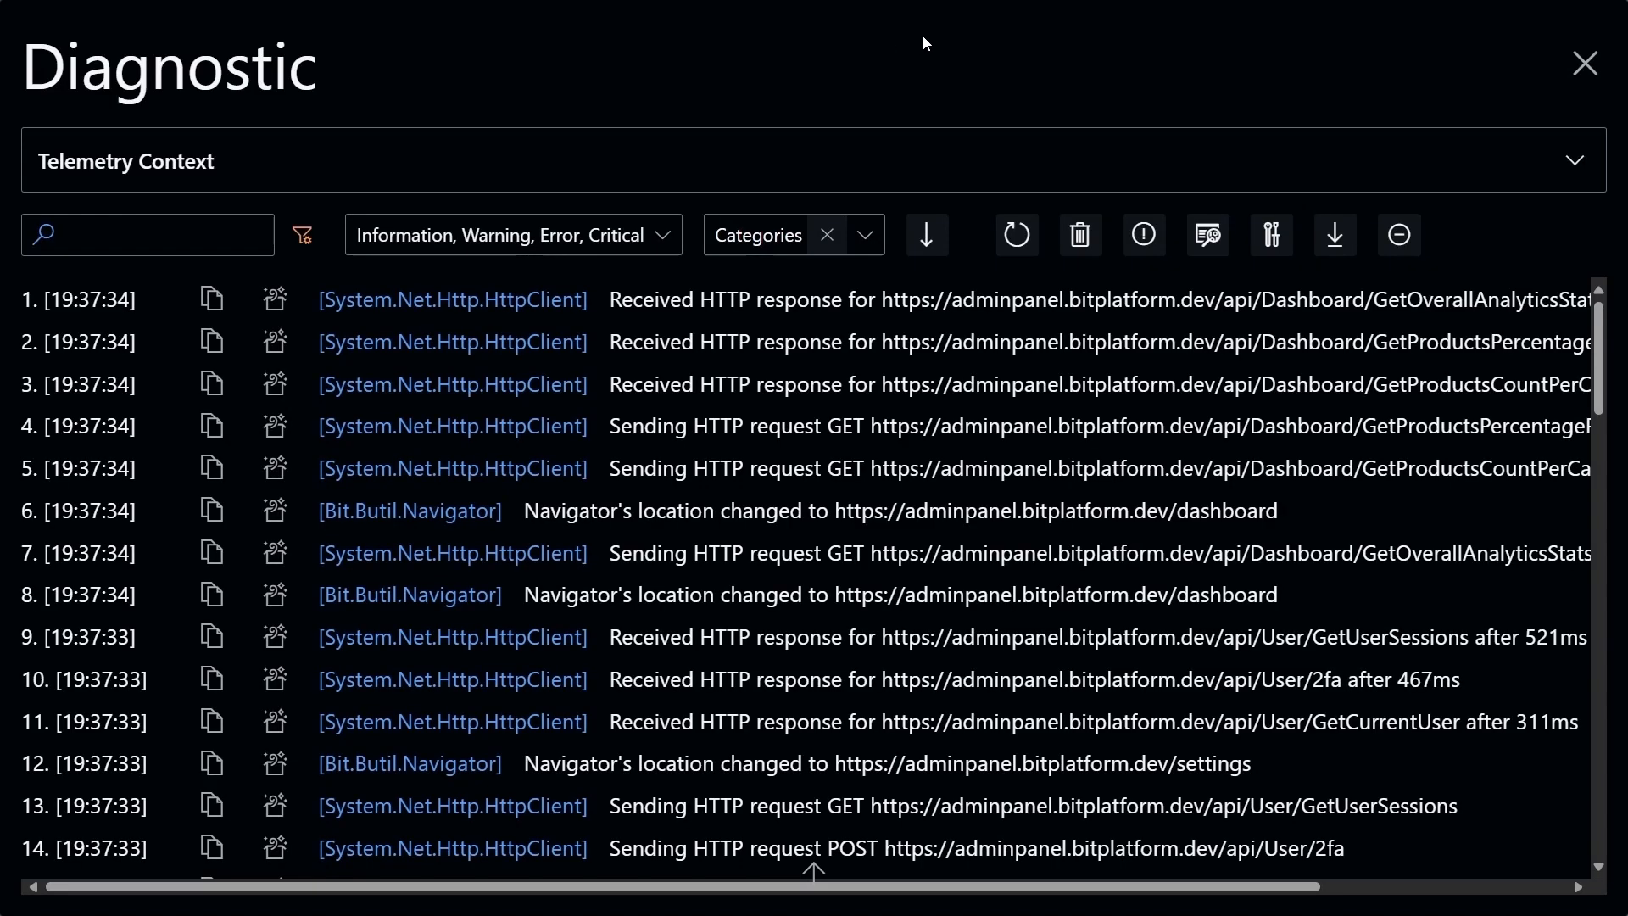
Step: Expand the Diagnostic log's Categories dropdown to show the category checkboxes
click(867, 234)
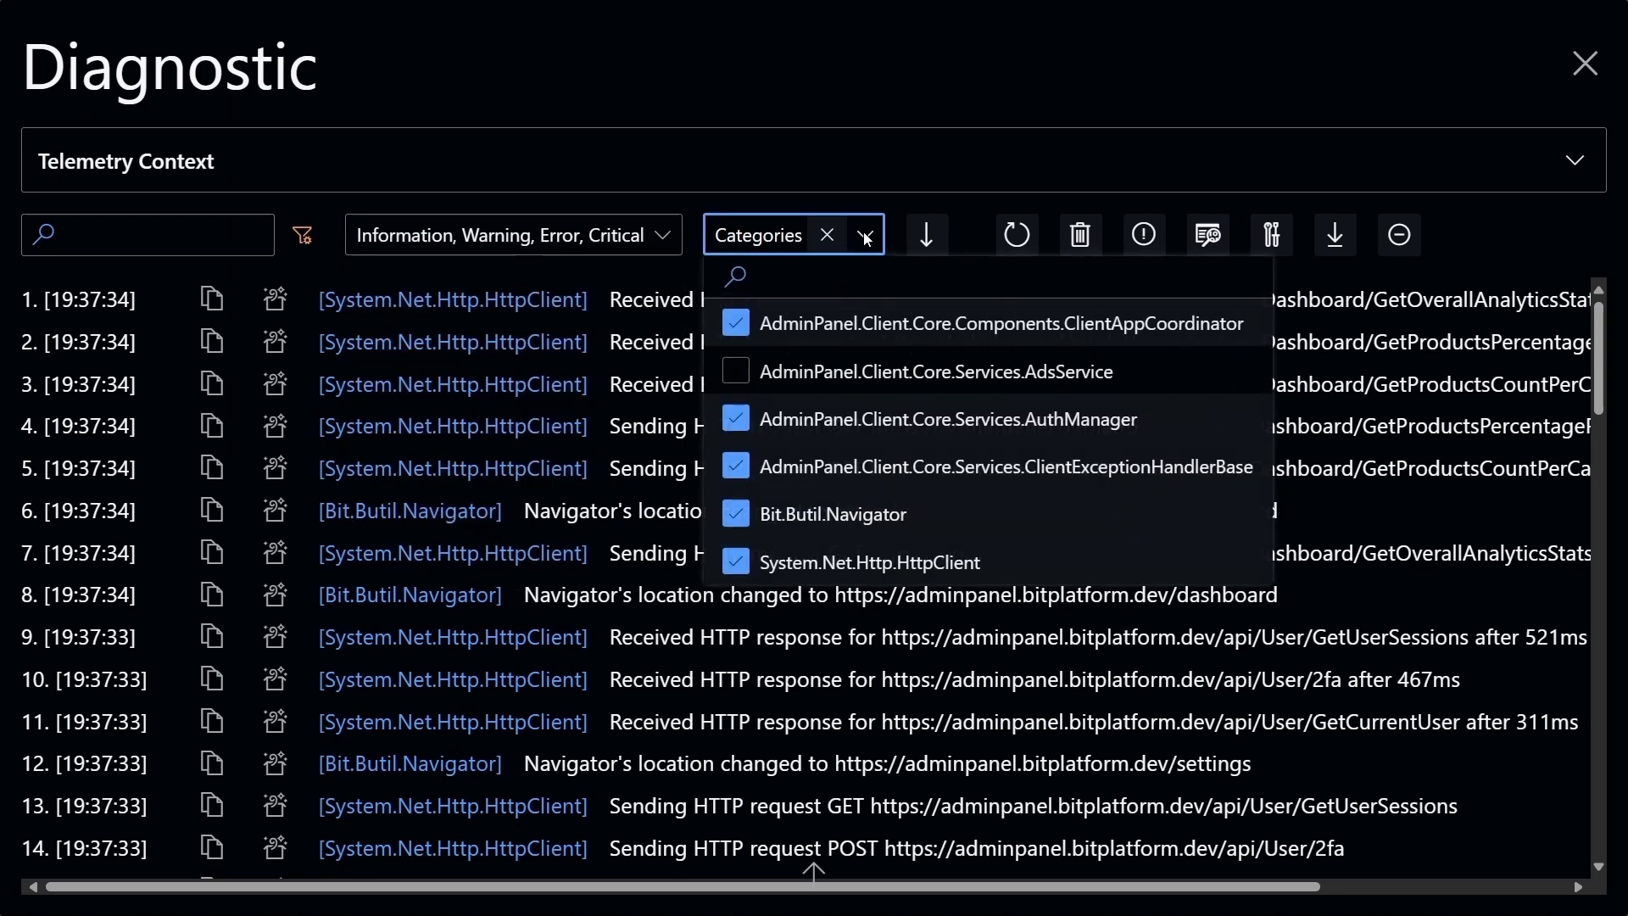